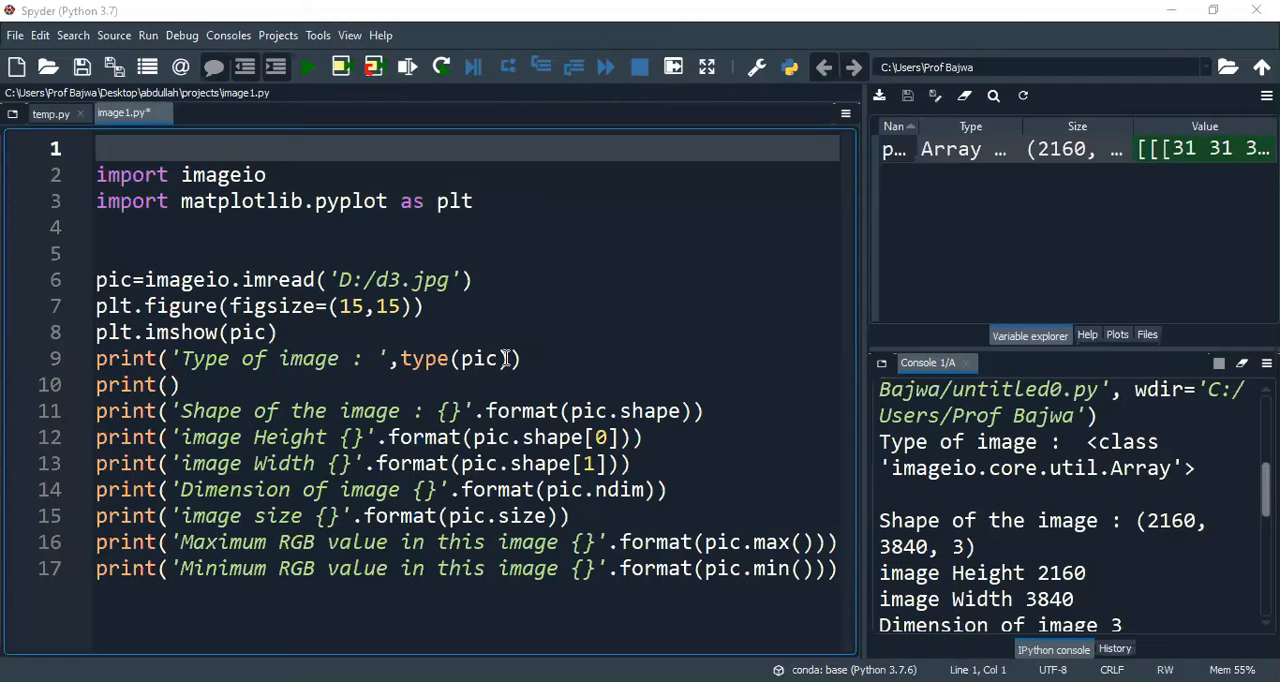
mouse_move(527, 304)
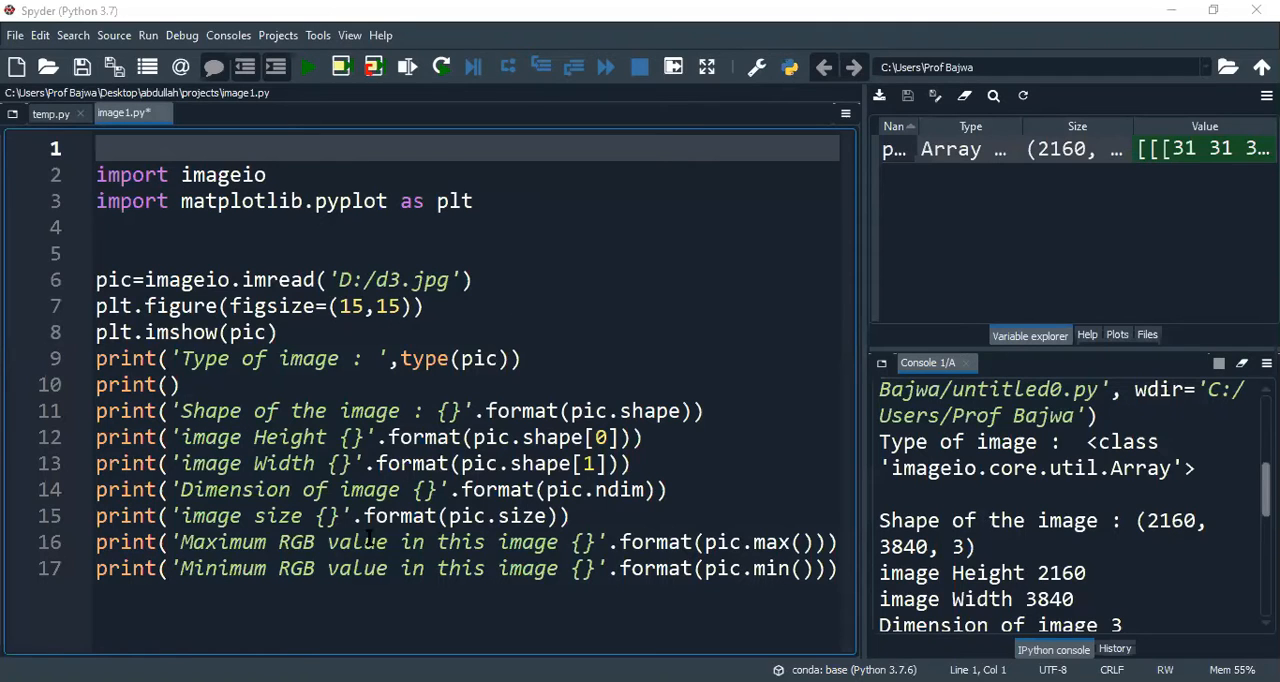
mouse_move(285, 613)
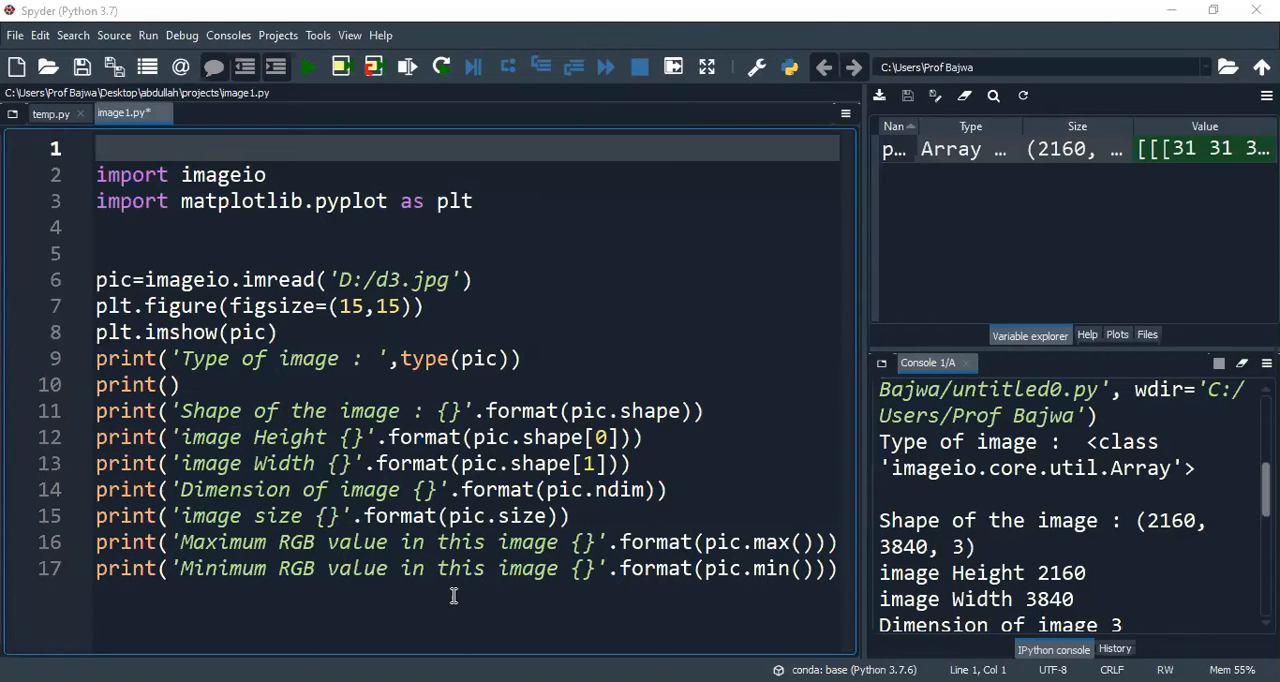
mouse_move(372, 247)
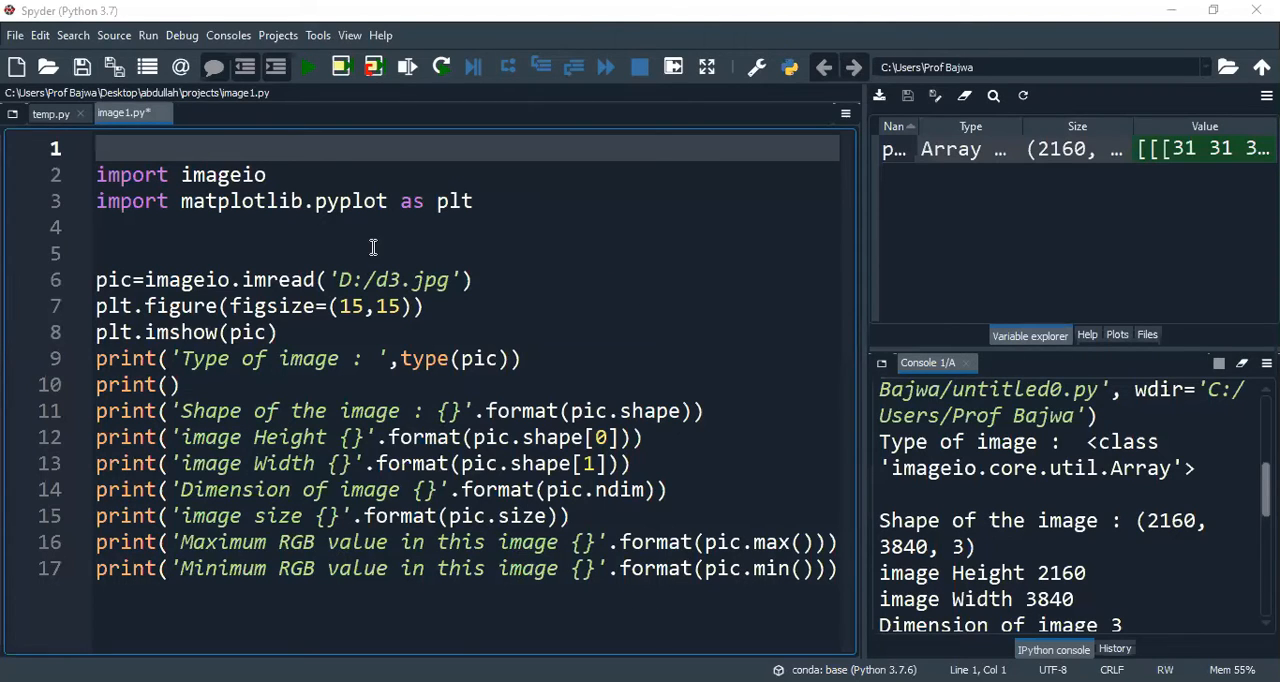
mouse_move(485, 238)
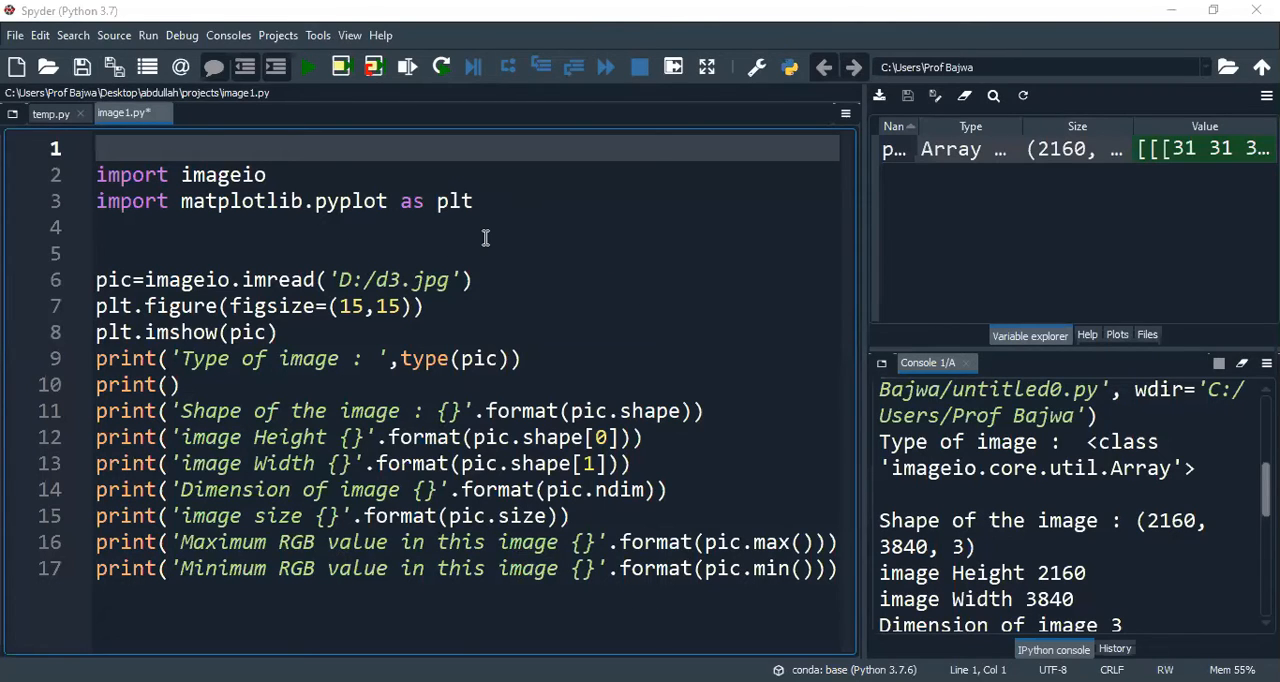
mouse_move(285, 181)
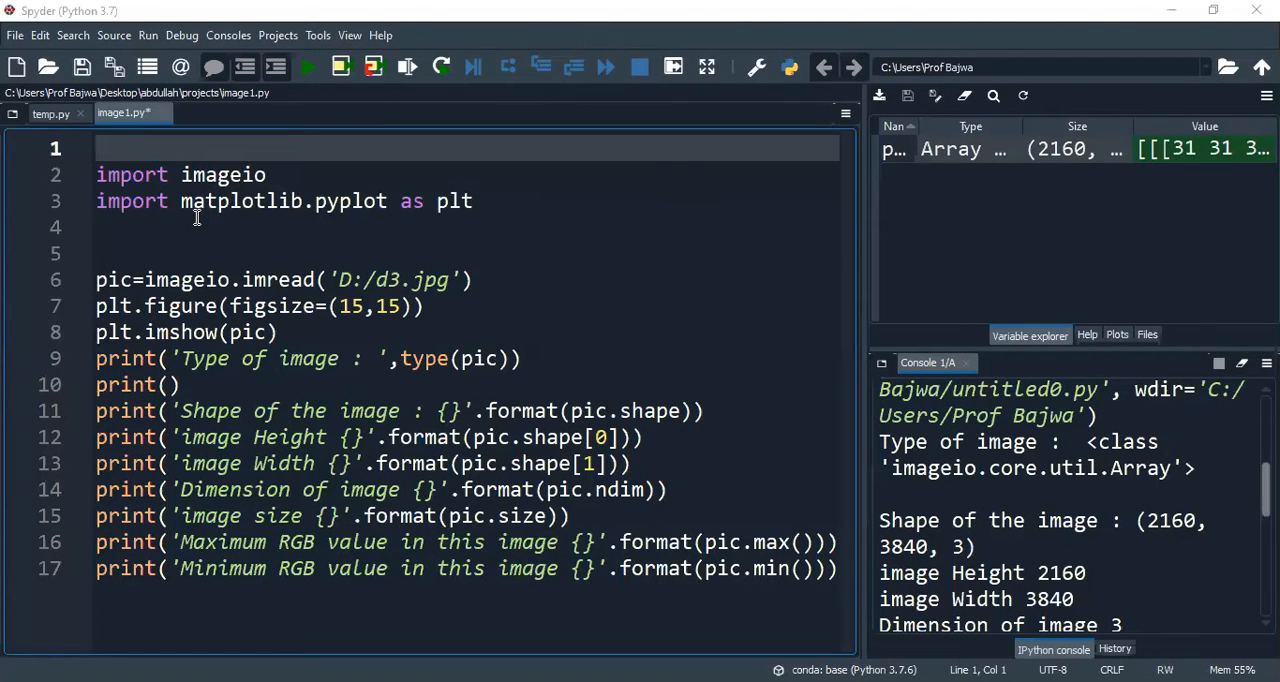
mouse_move(295, 222)
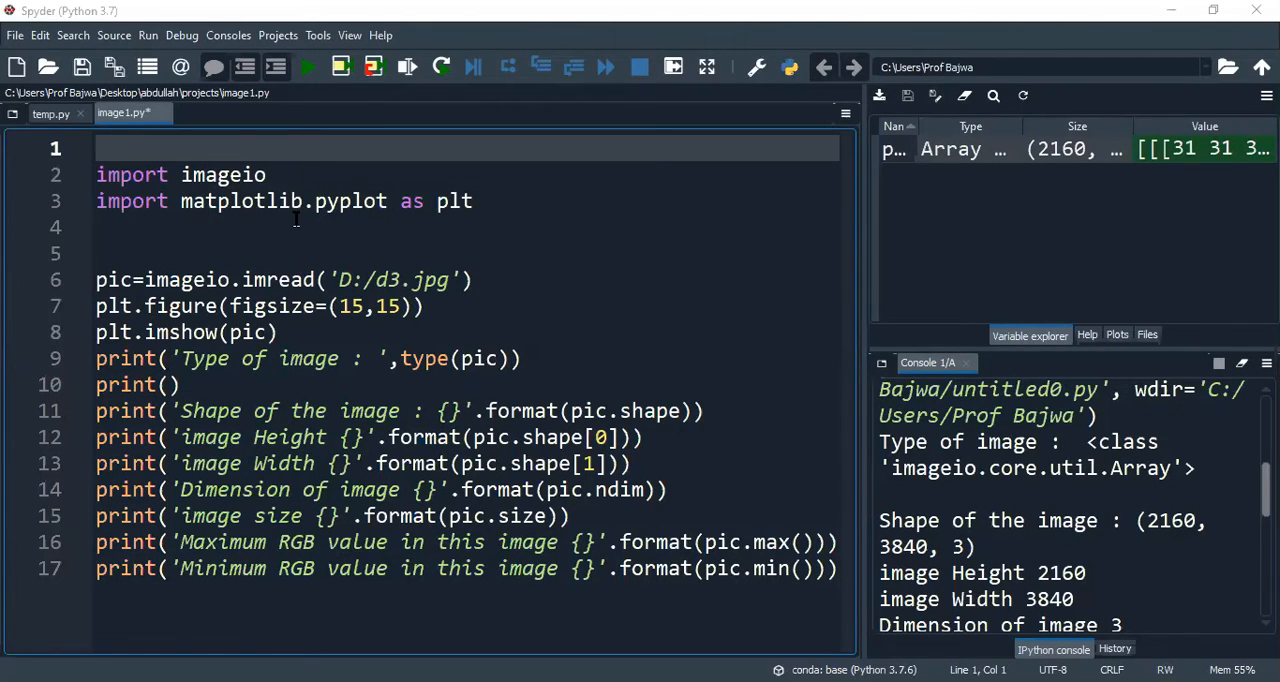
mouse_move(163, 288)
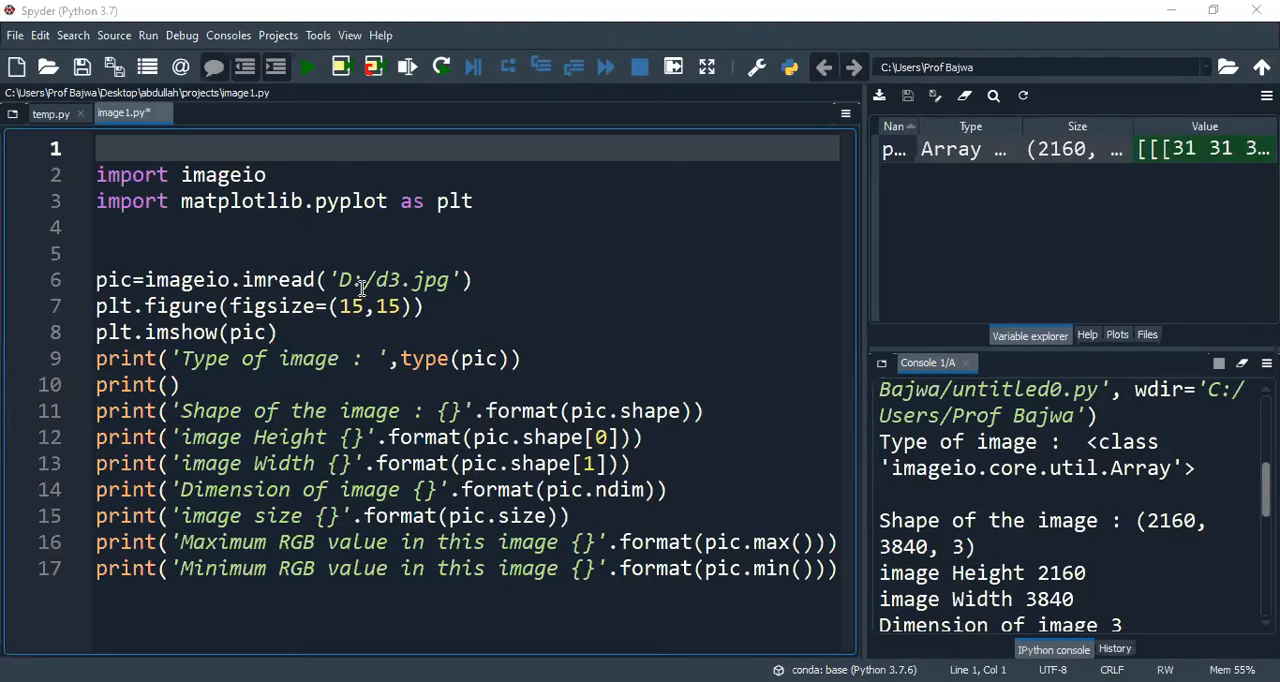
mouse_move(420, 285)
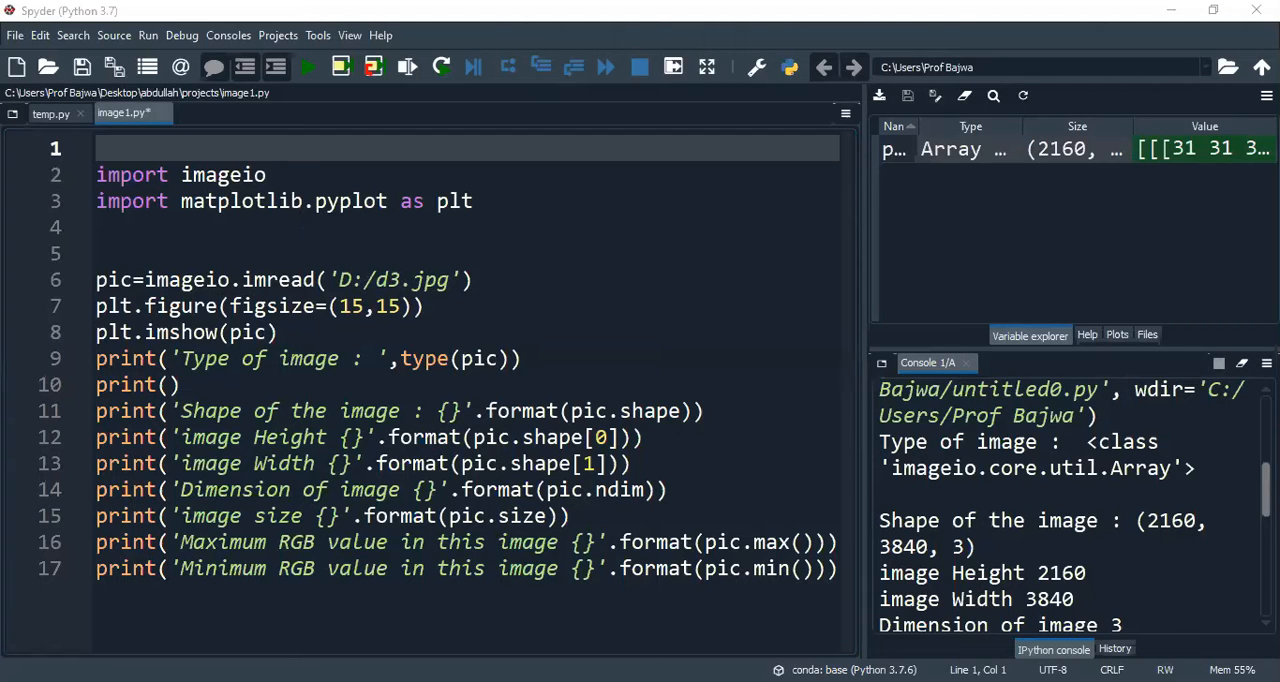
mouse_move(367, 344)
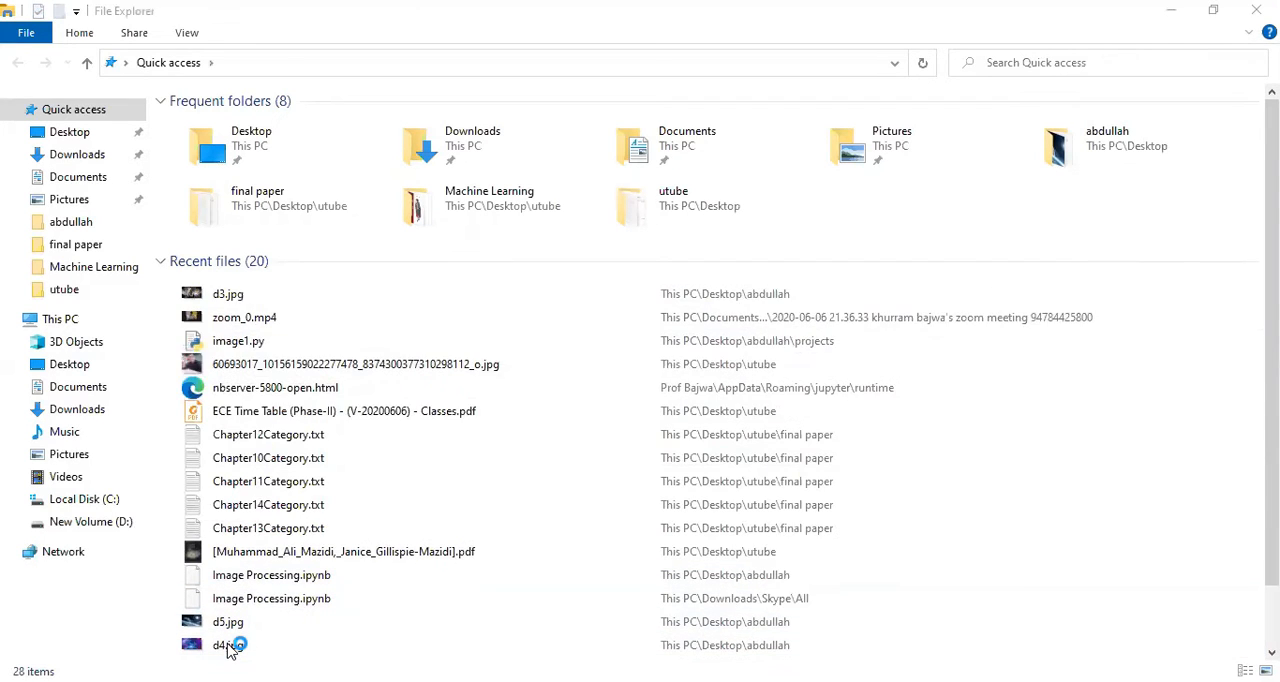
Open d3.jpg from File Explorer's recent files to view it in Photos.
double_click(221, 644)
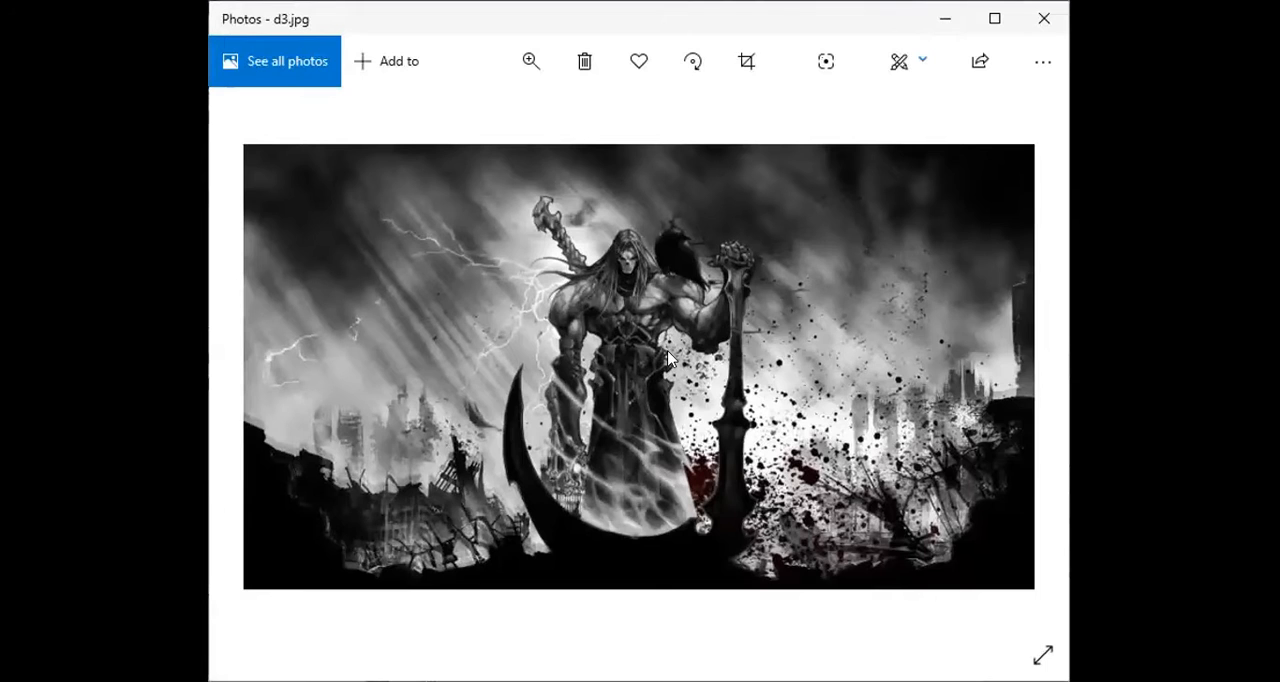
mouse_move(808, 387)
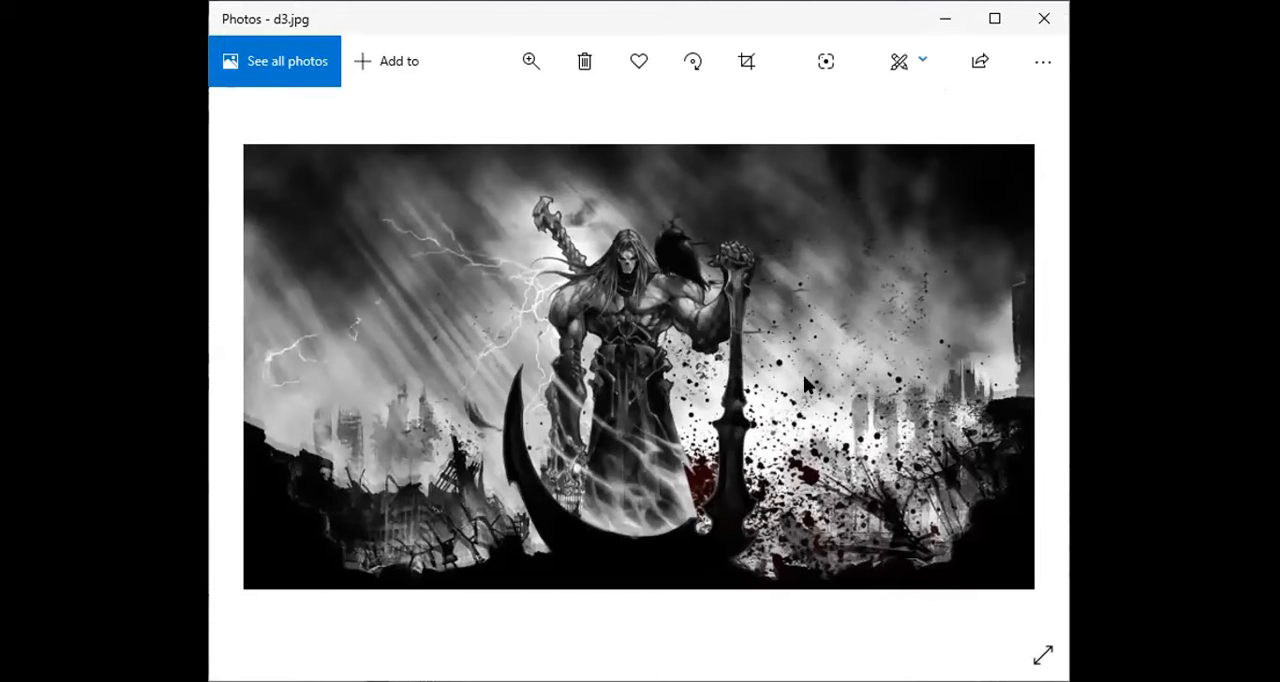
mouse_move(1040, 92)
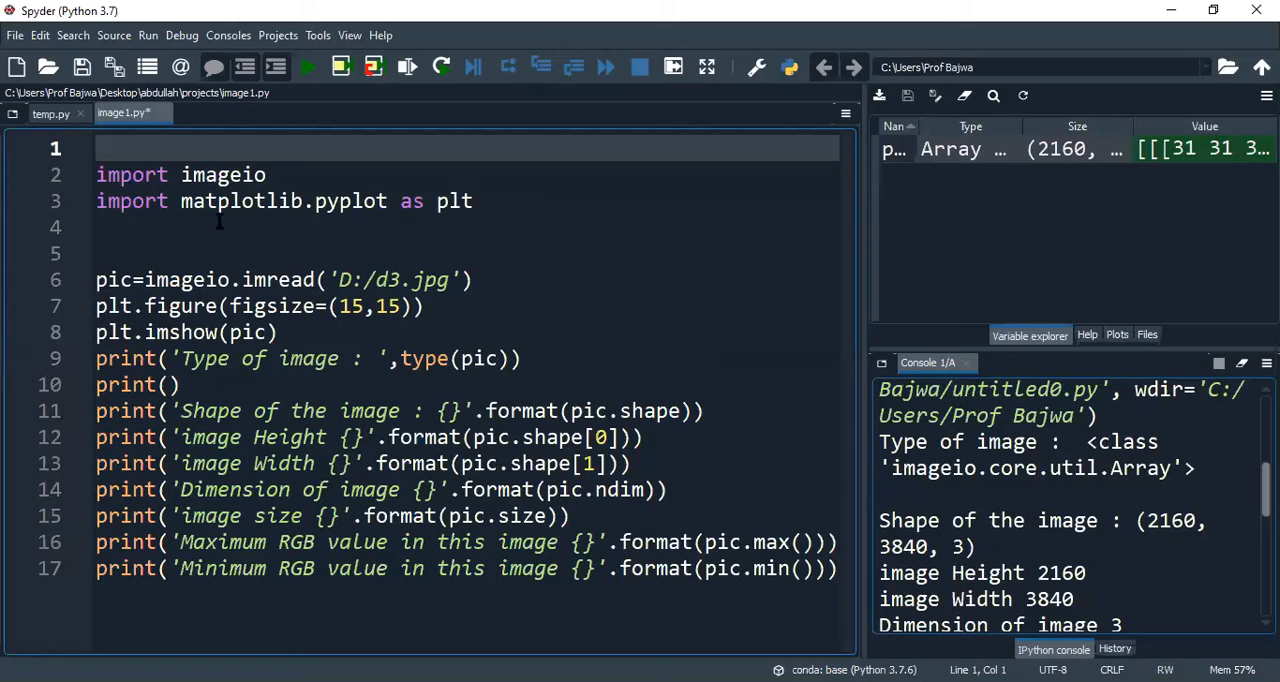
mouse_move(268, 234)
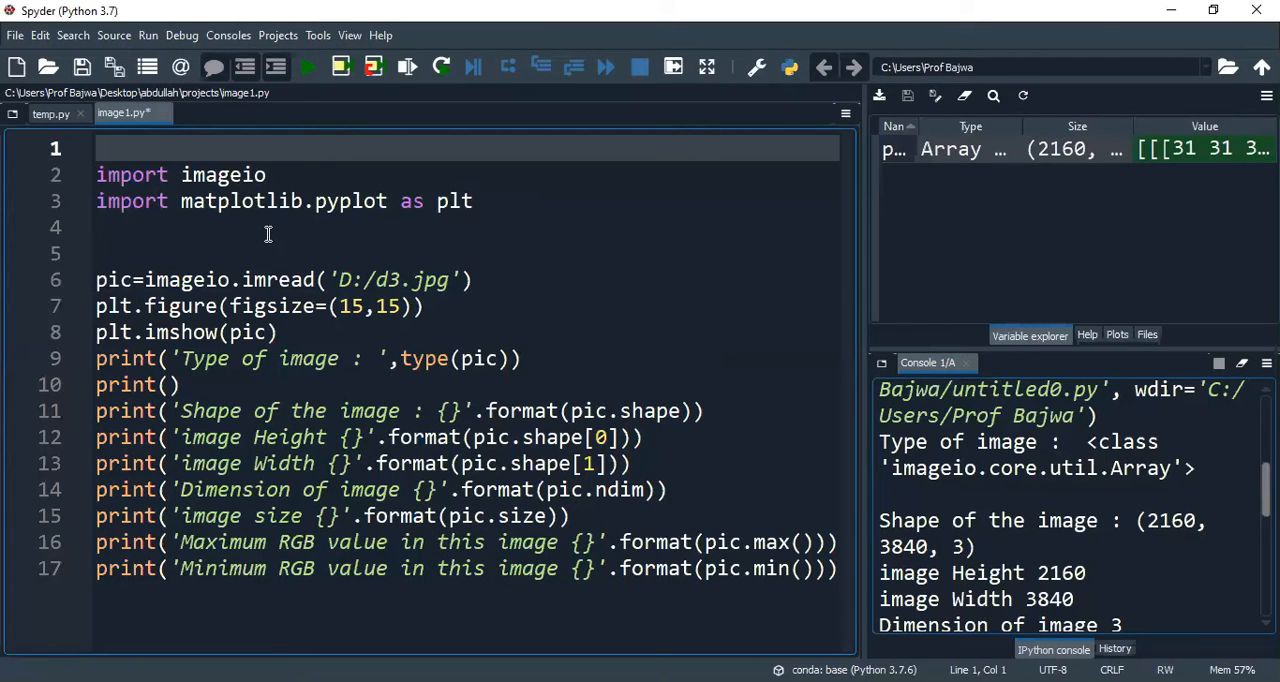
mouse_move(1233, 603)
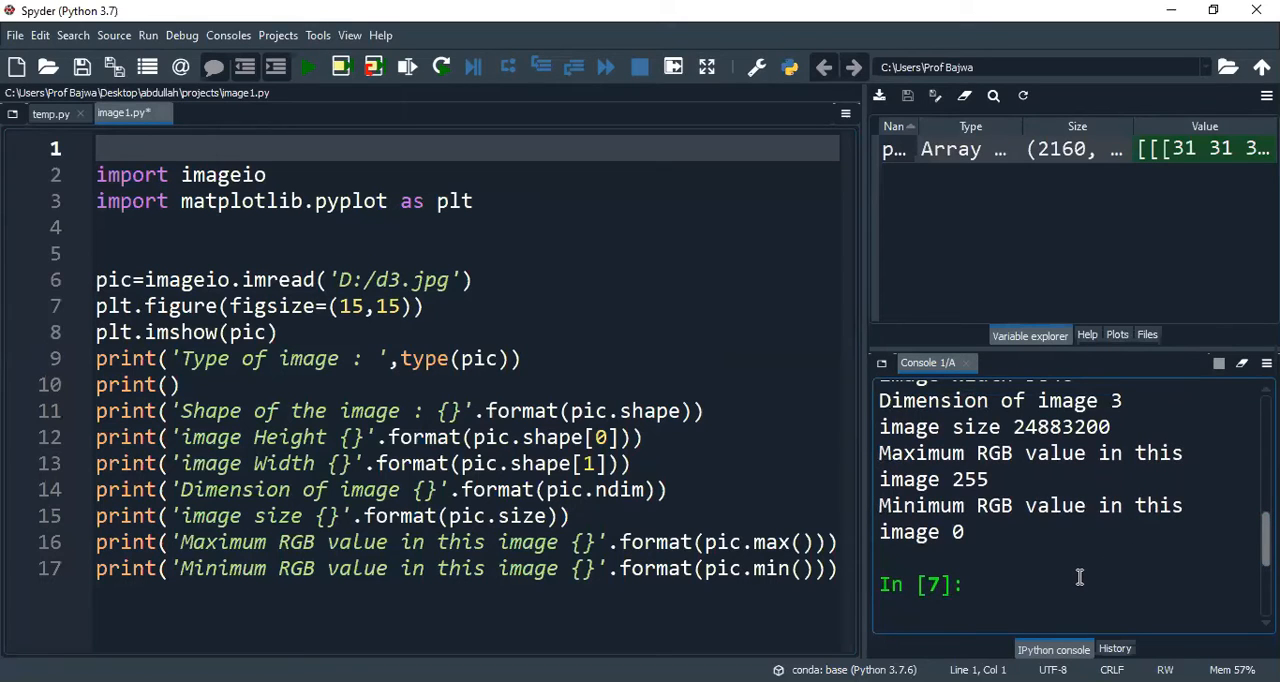
Run `import imageio` in Spyder's IPython console.
text(i)
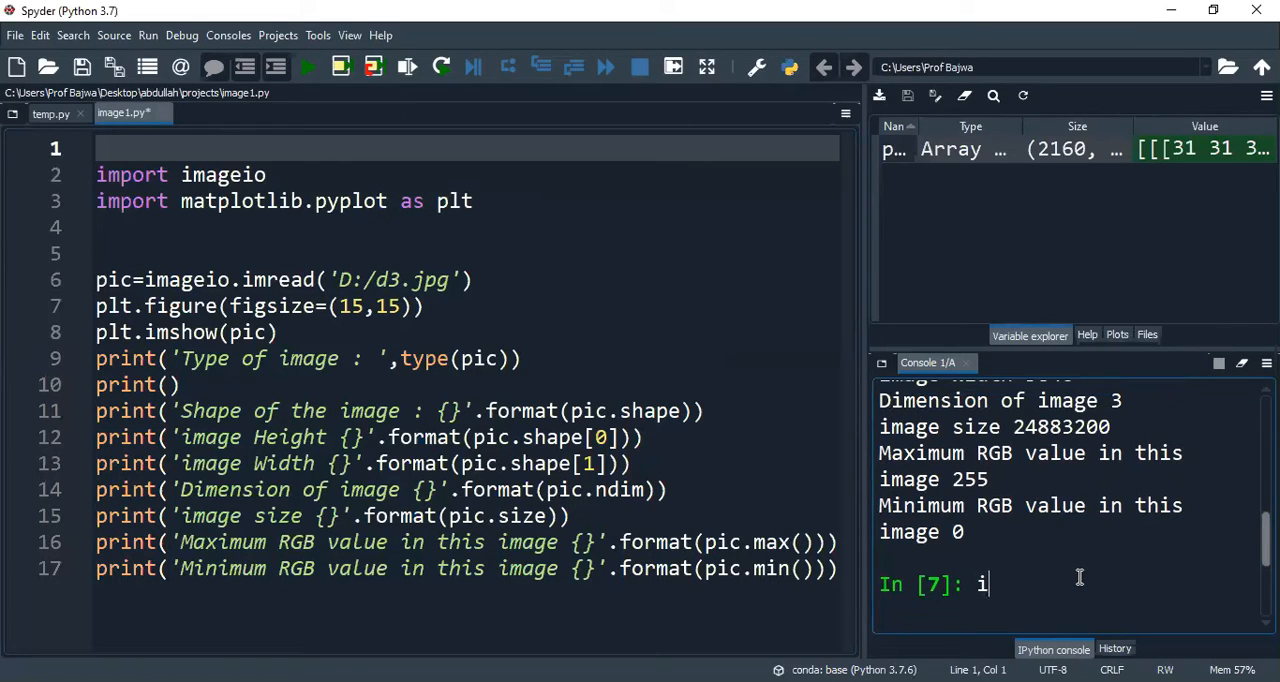
text(mpo)
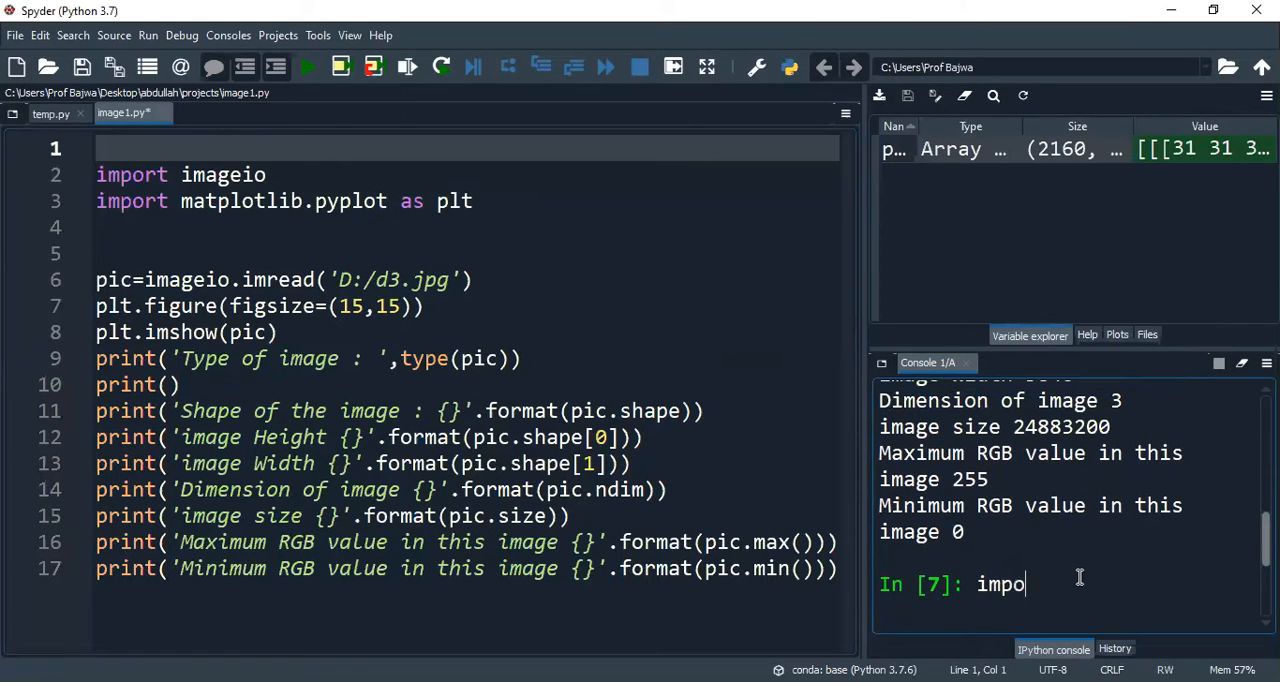
text(rt im)
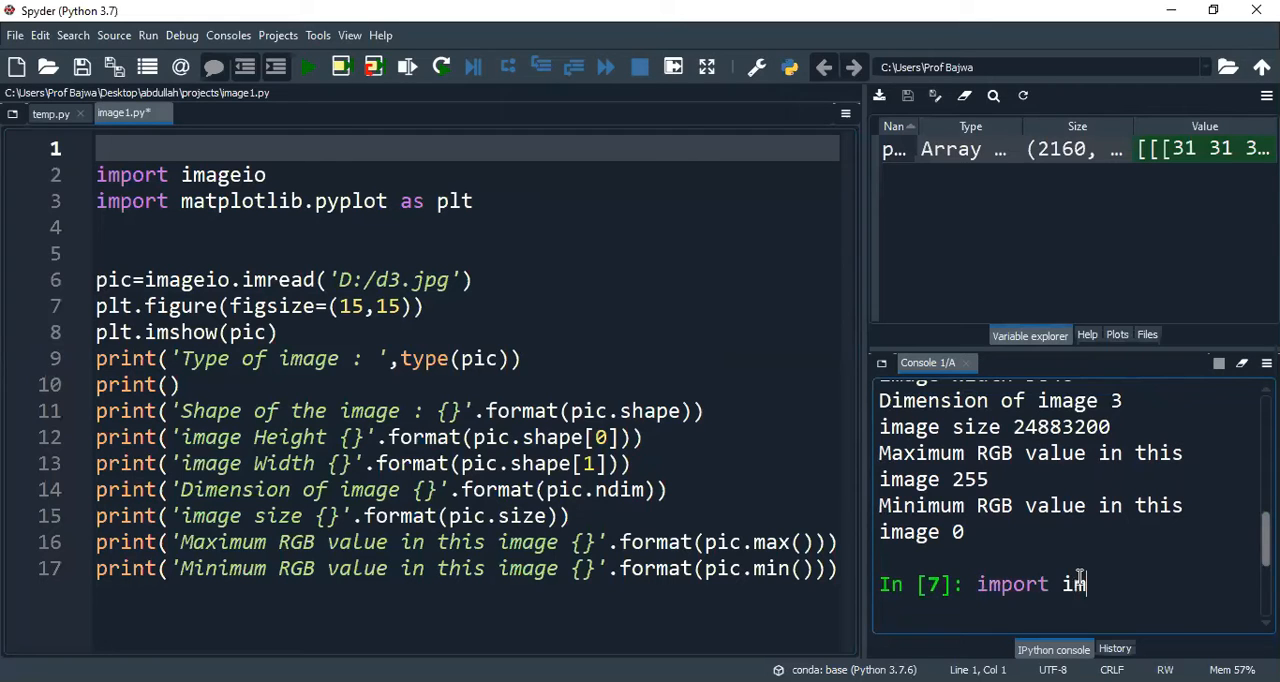
key(Return)
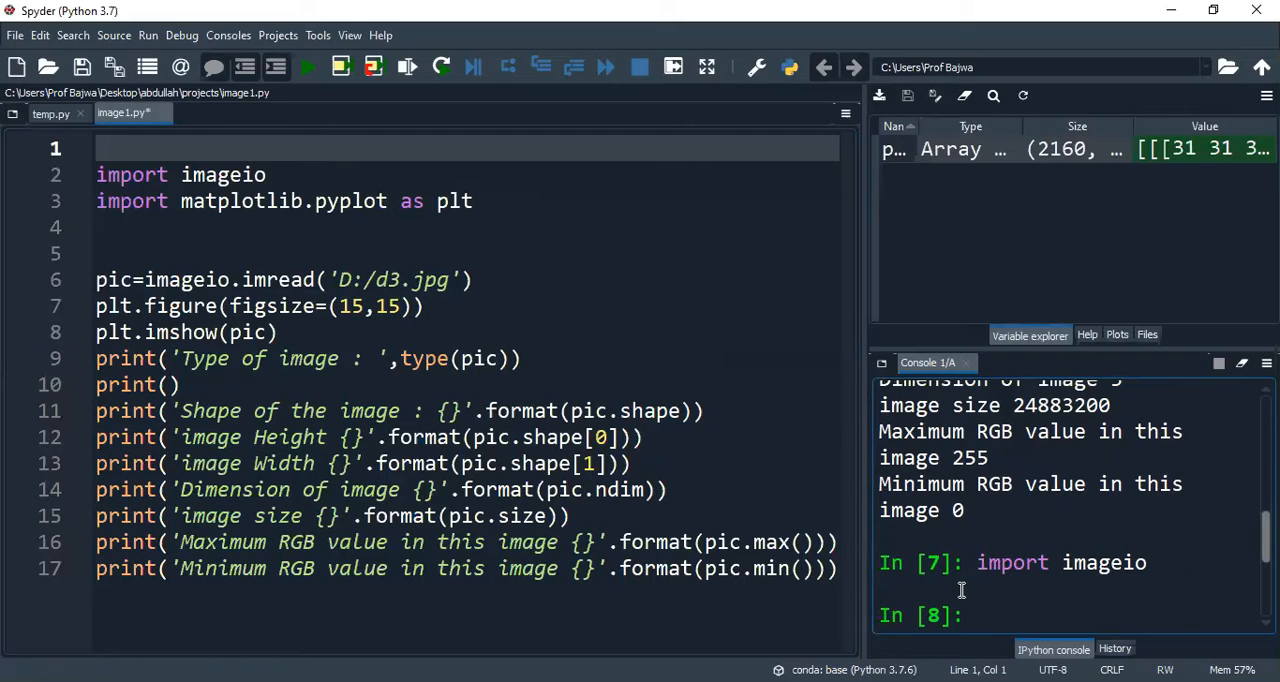
click(975, 615)
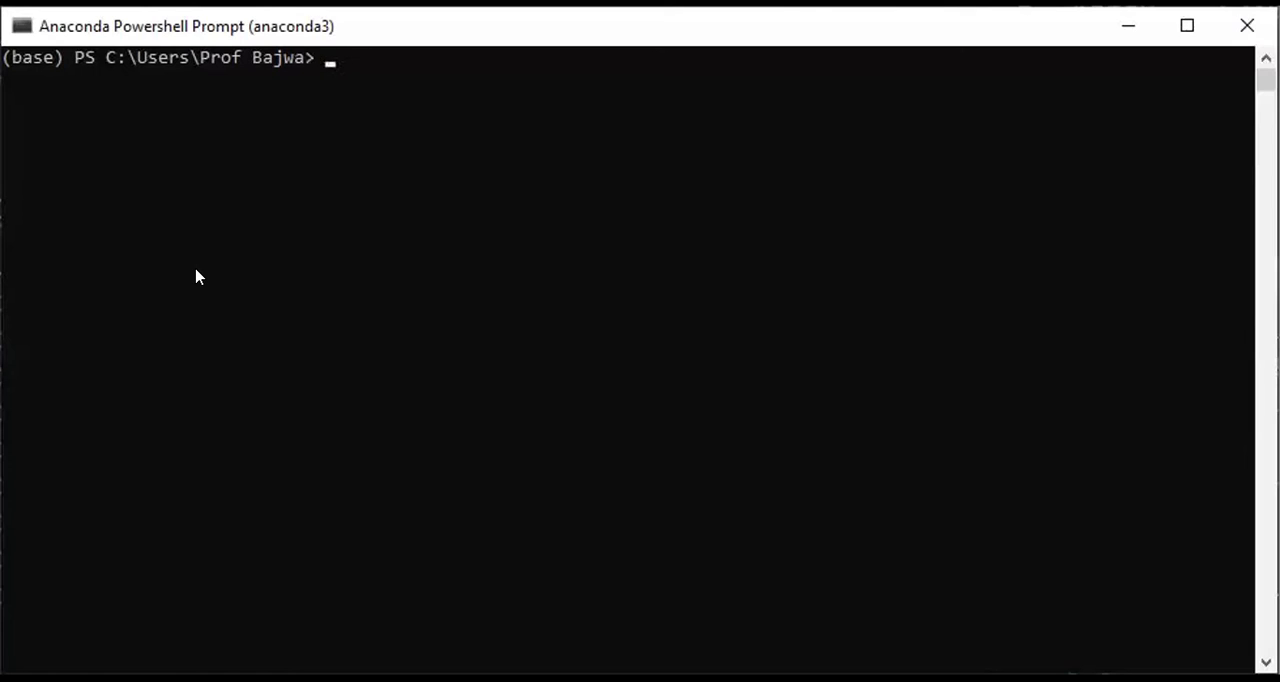
Change directory into the anaconda3 site-packages folder.
text(cd anaco)
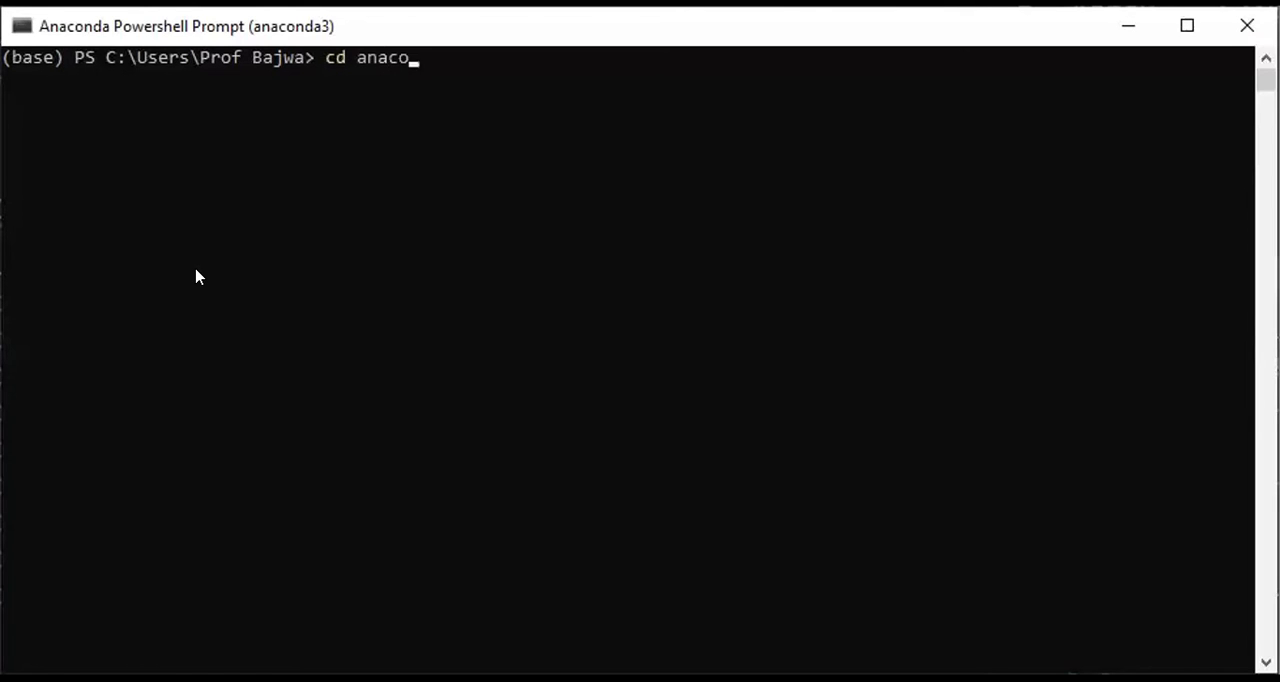
key(Return)
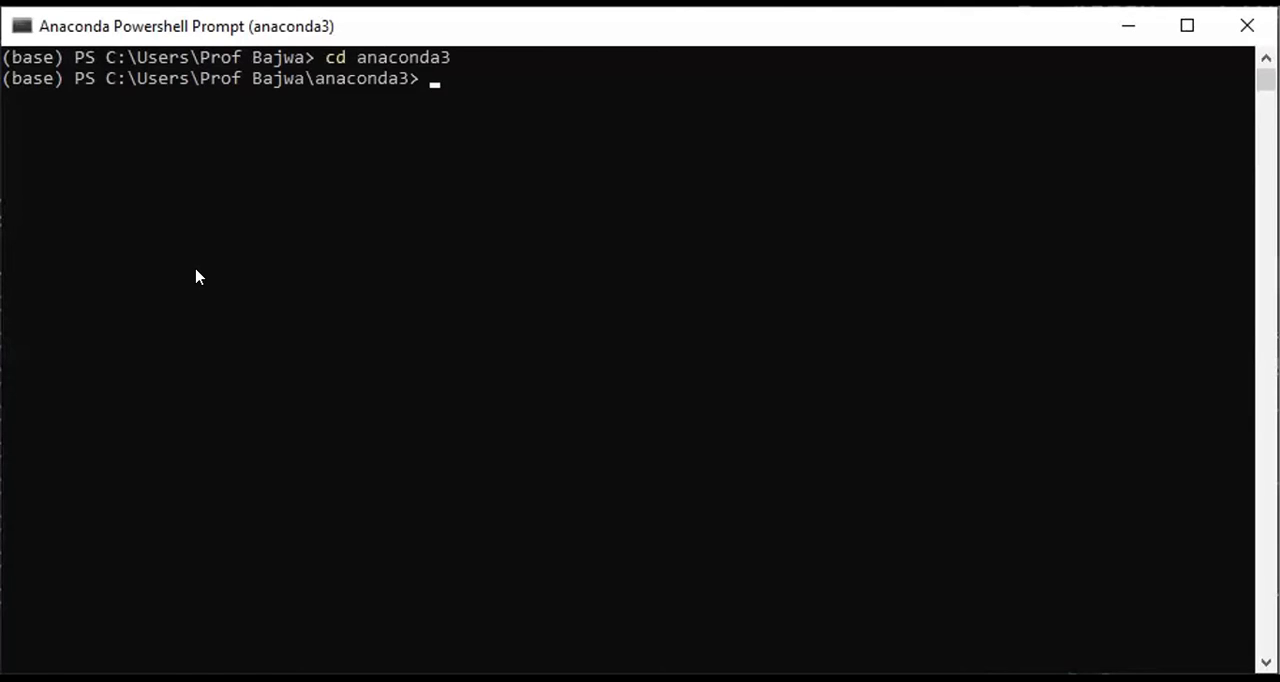
text(cd)
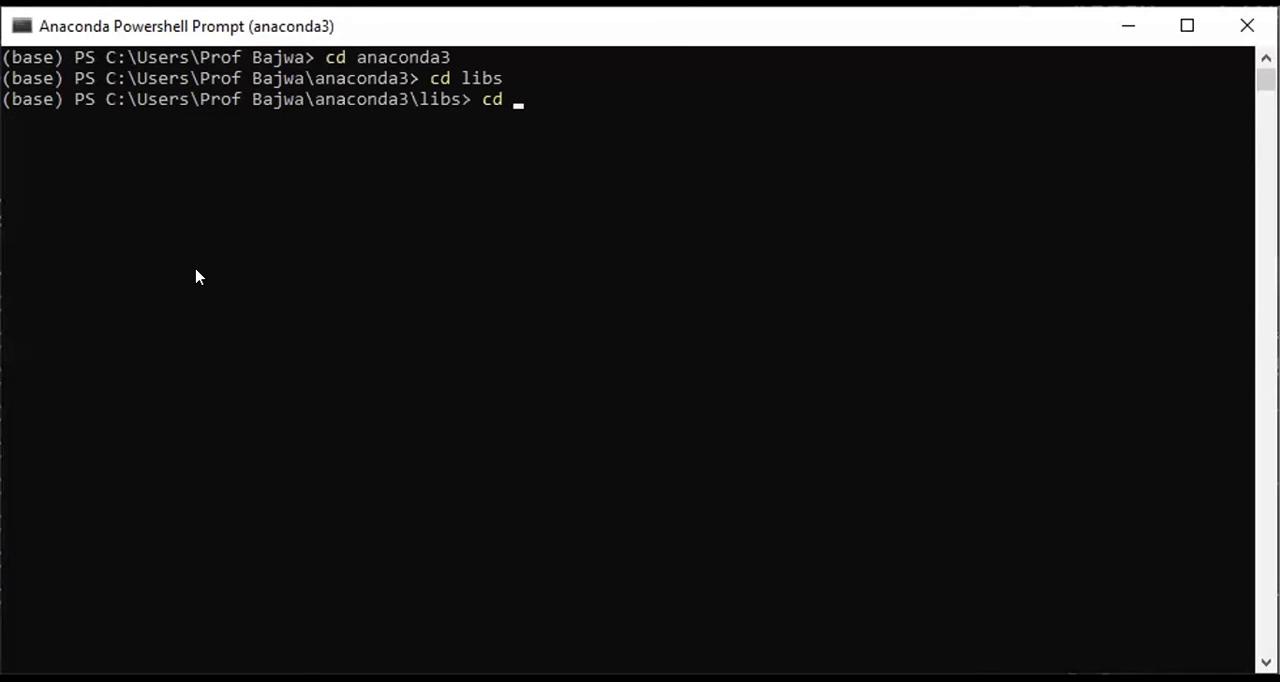
text(site-)
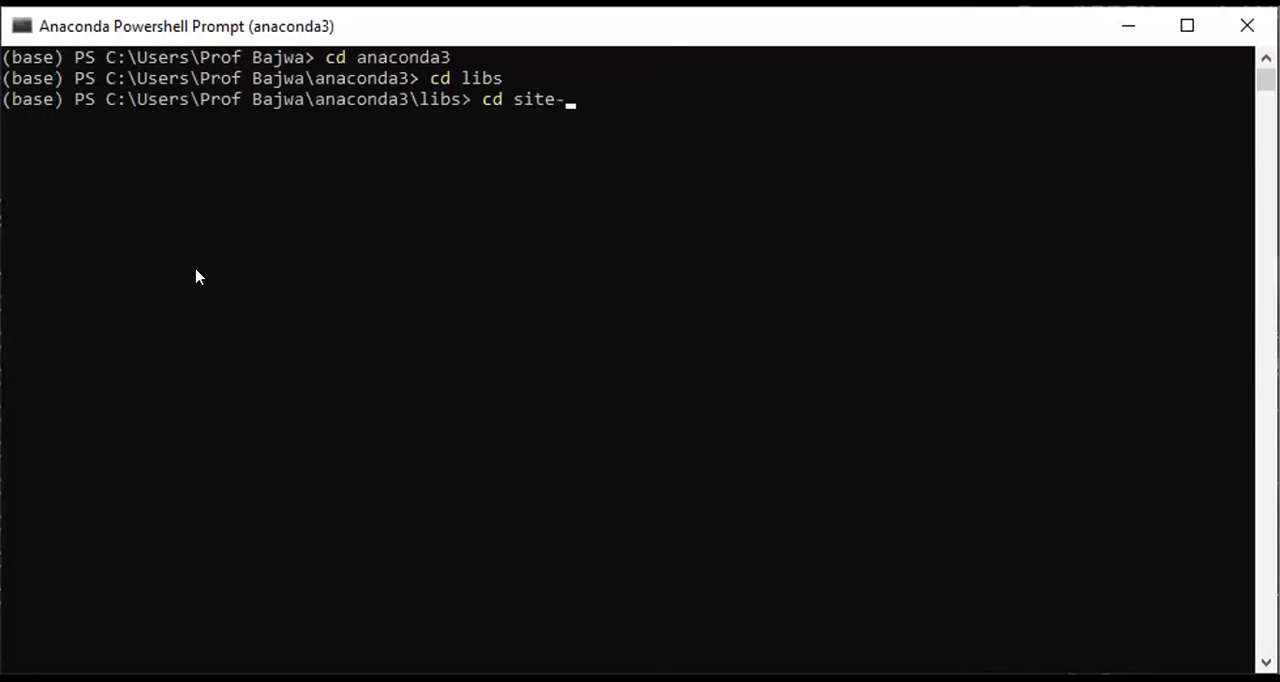
key(Return)
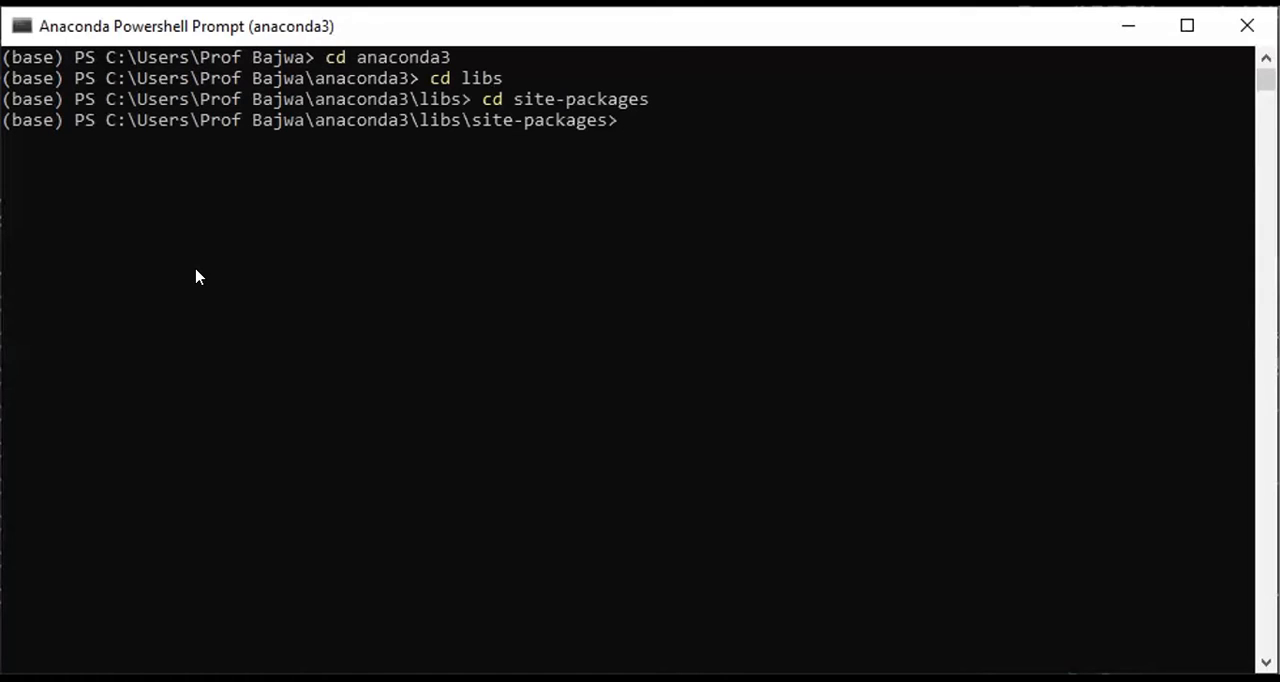
Run `pip install imageio`, which reports it is already installed.
text(pip install)
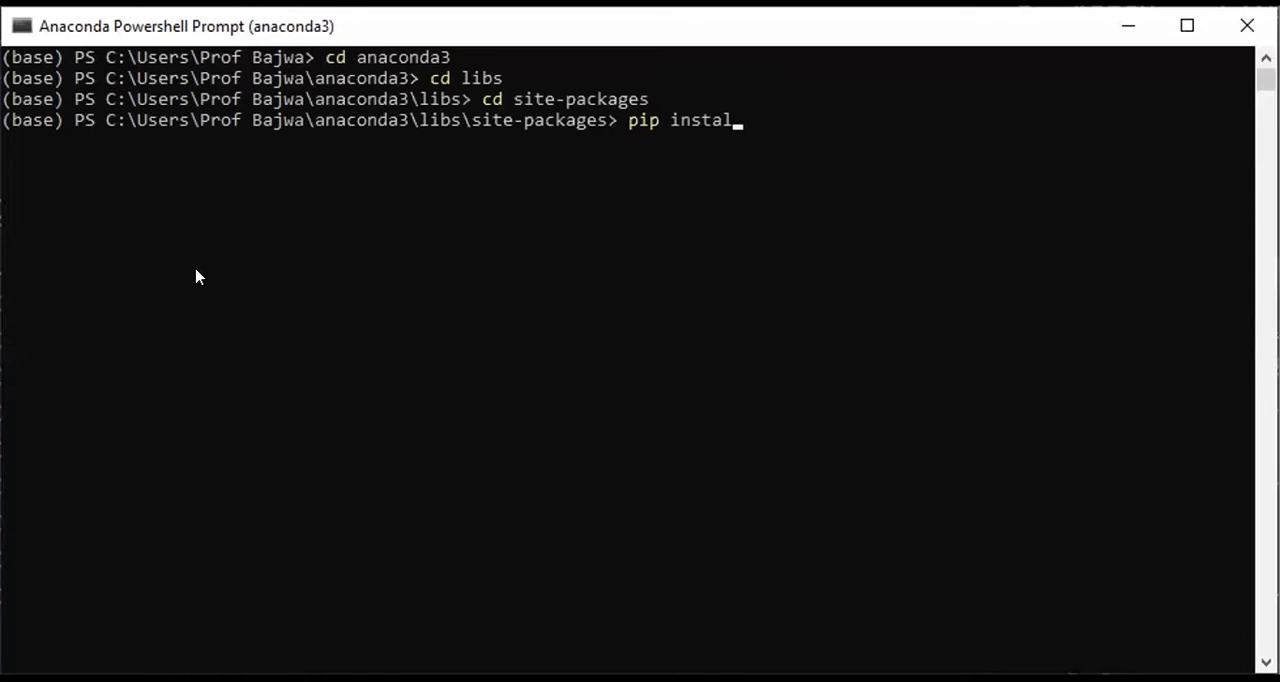
text(l)
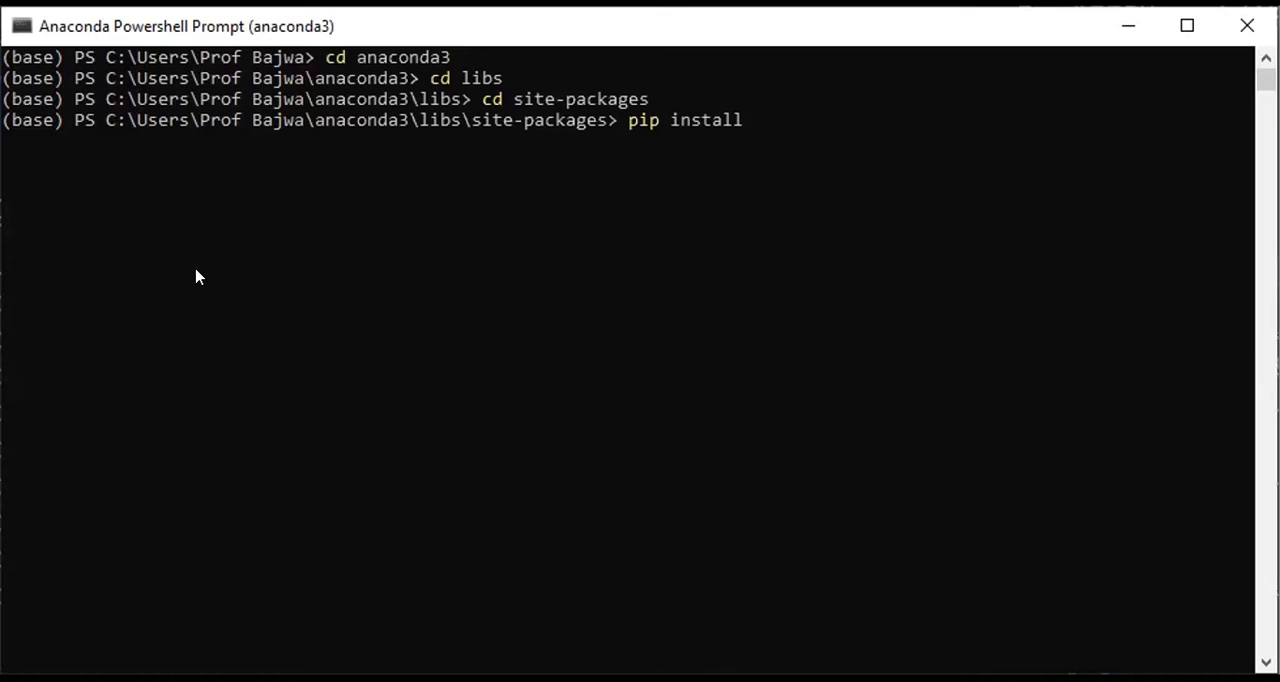
text(ima)
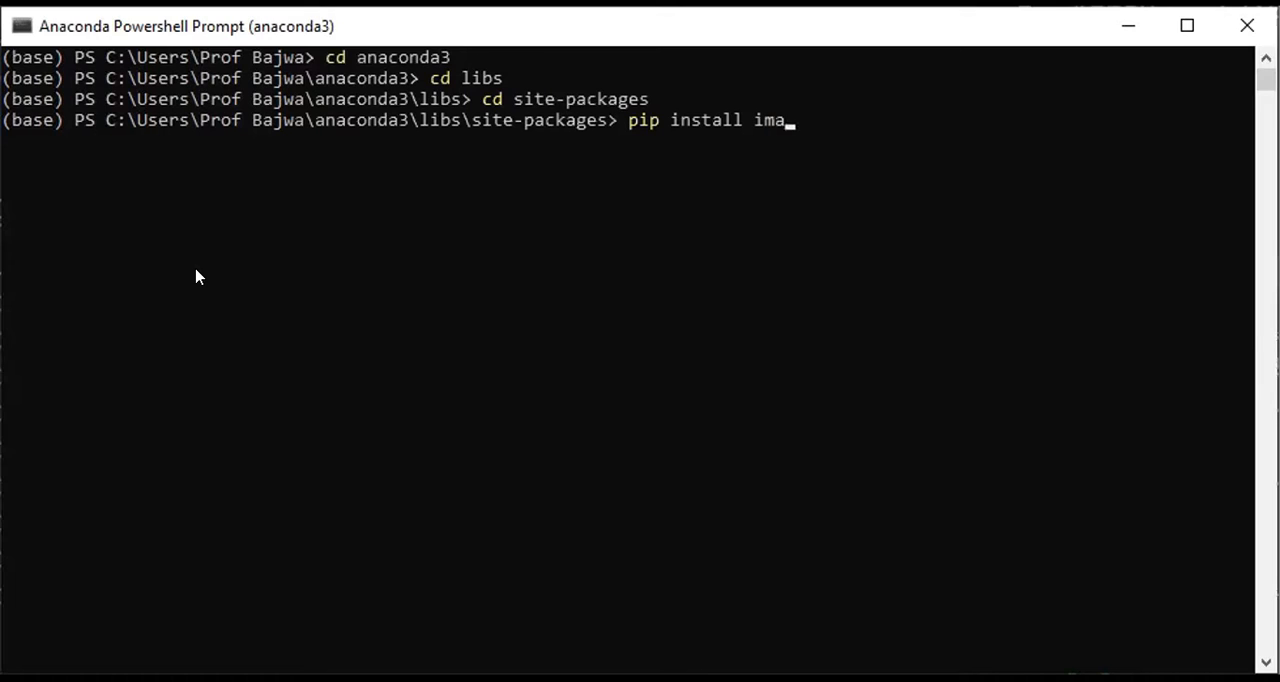
text(geo)
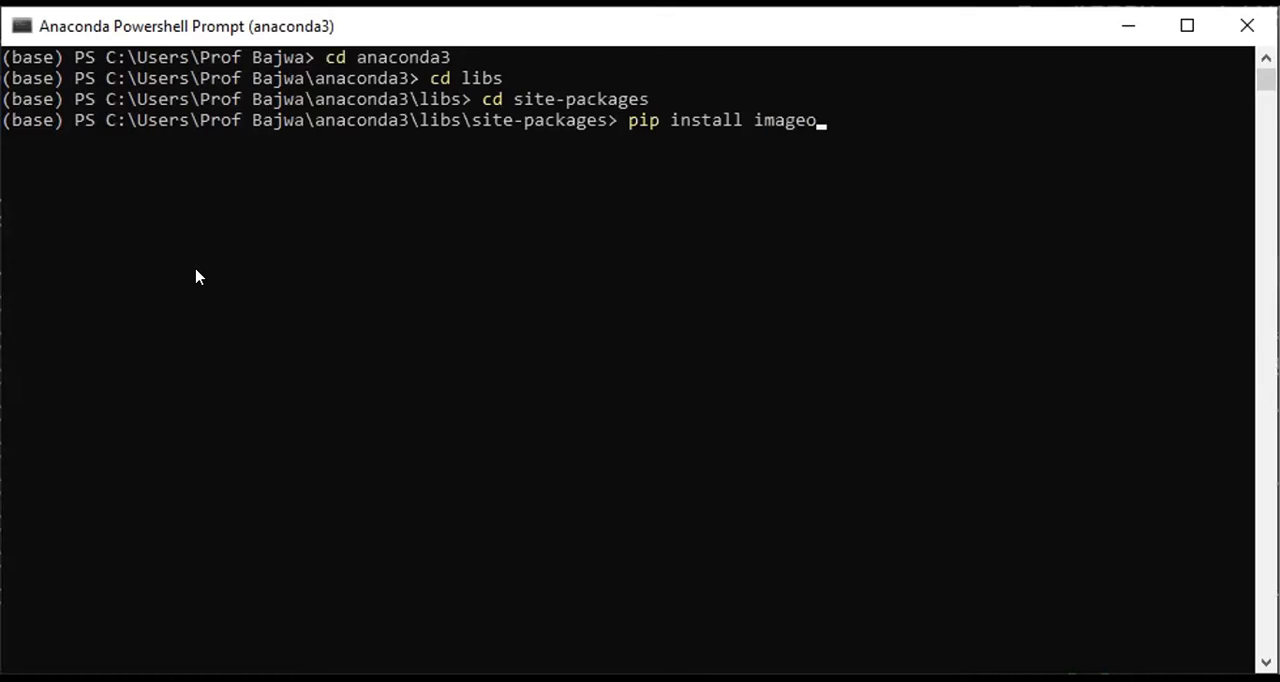
text(io)
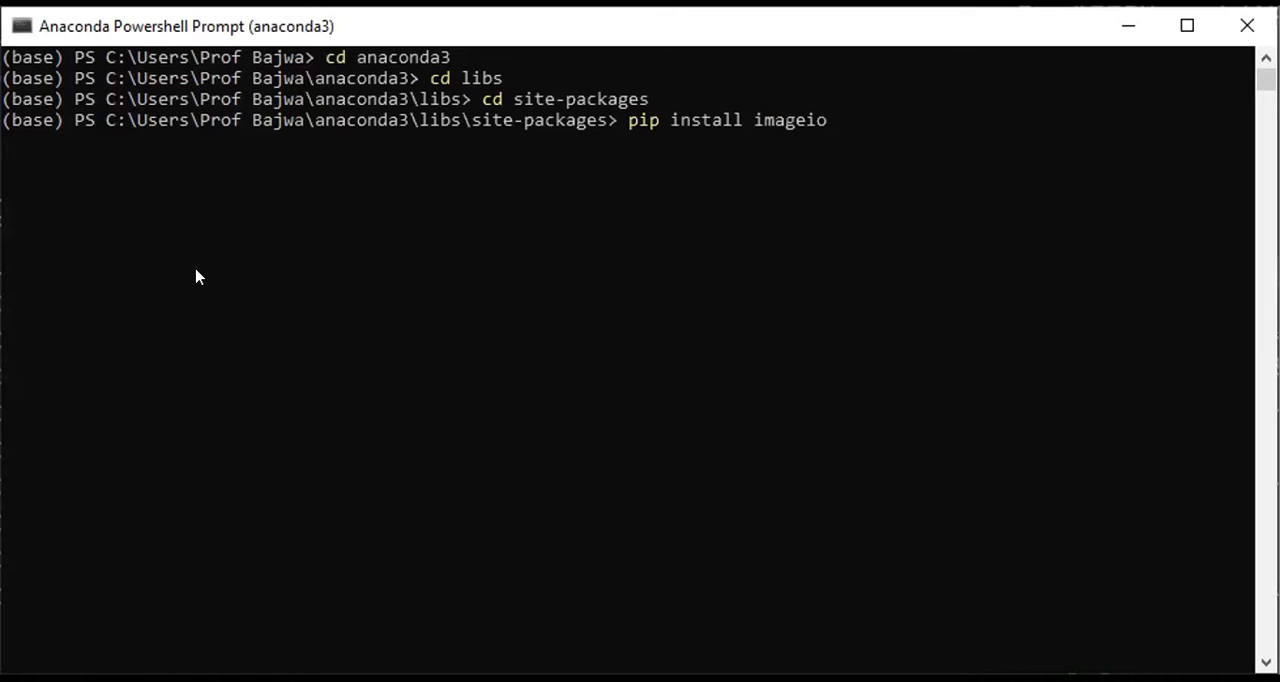
key(Return)
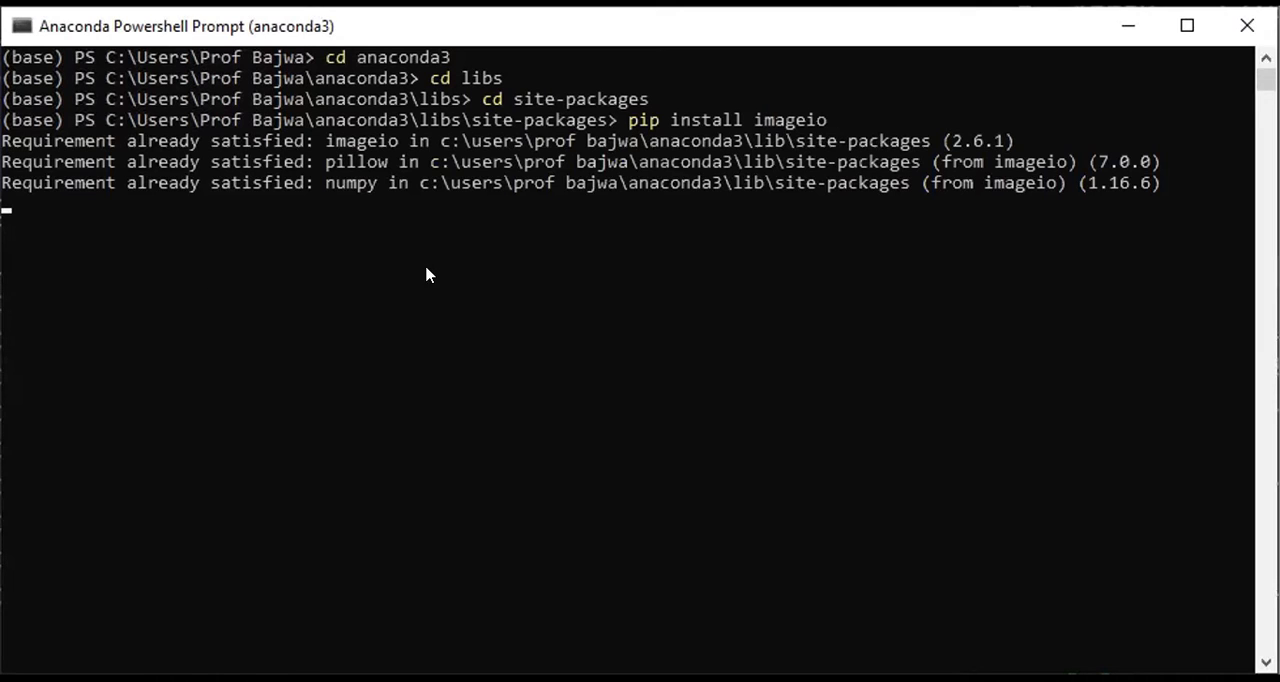
mouse_move(380, 330)
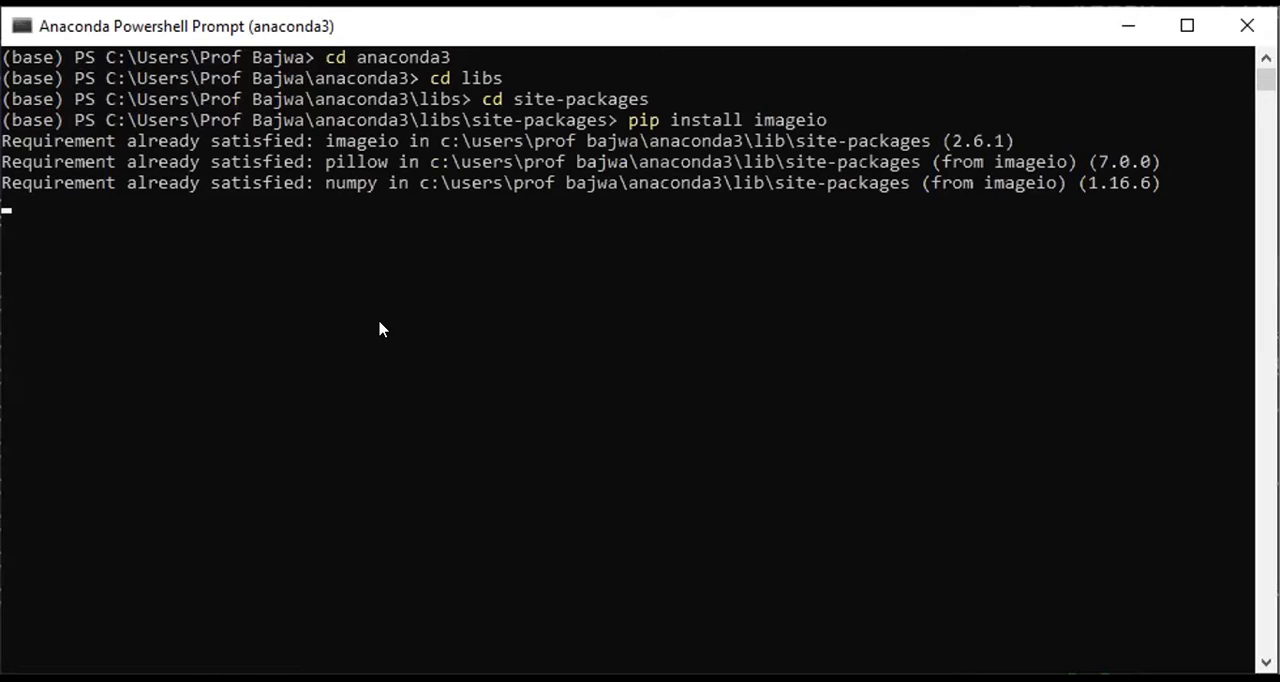
Run `pip install matplotlib` from a fresh prompt.
key(Return)
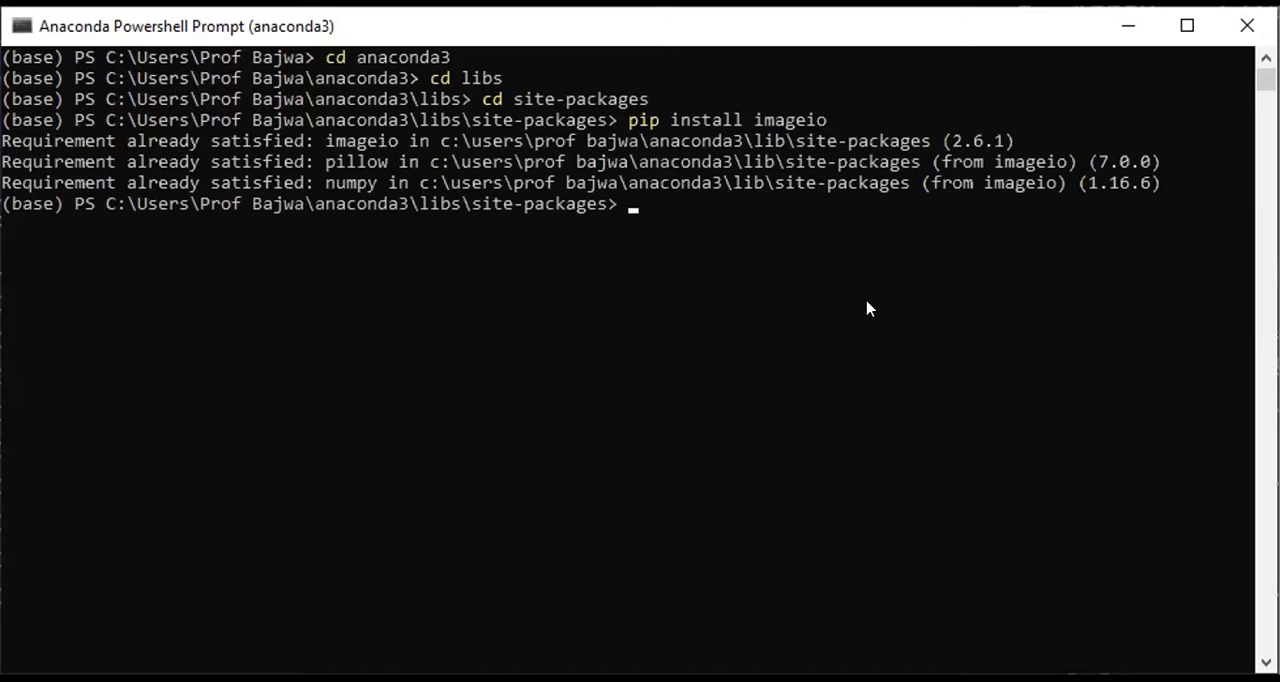
text(pip install i)
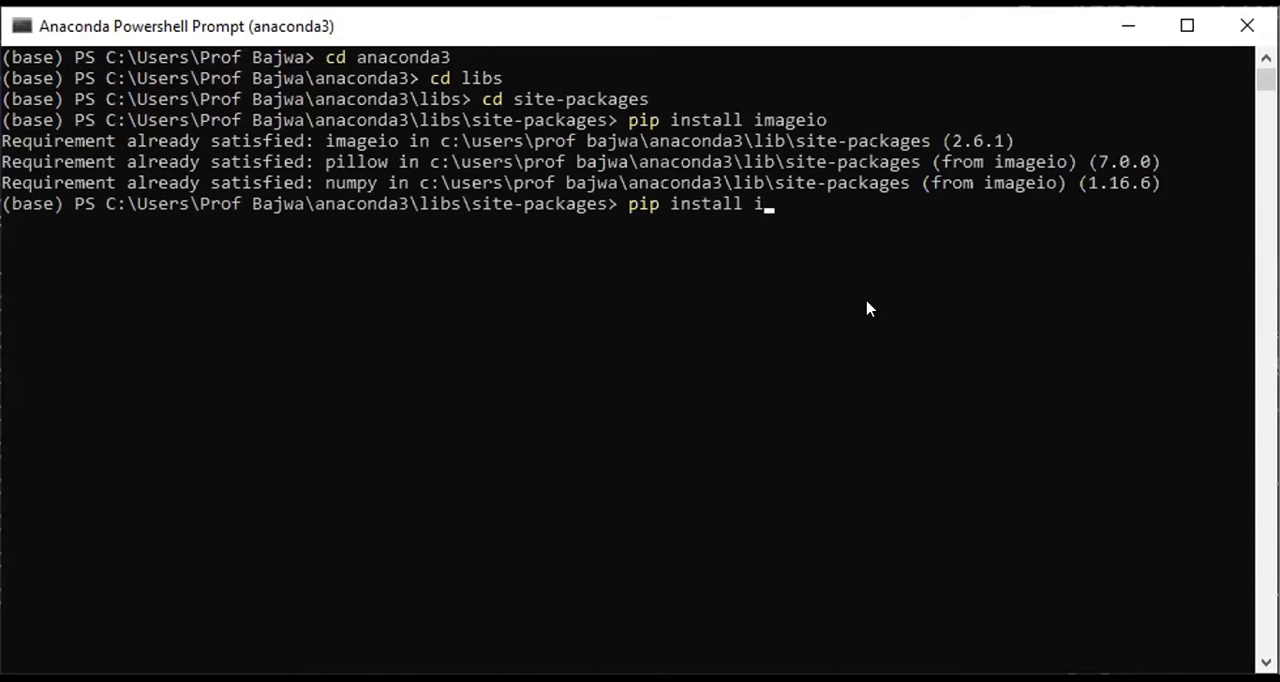
text(matplotl)
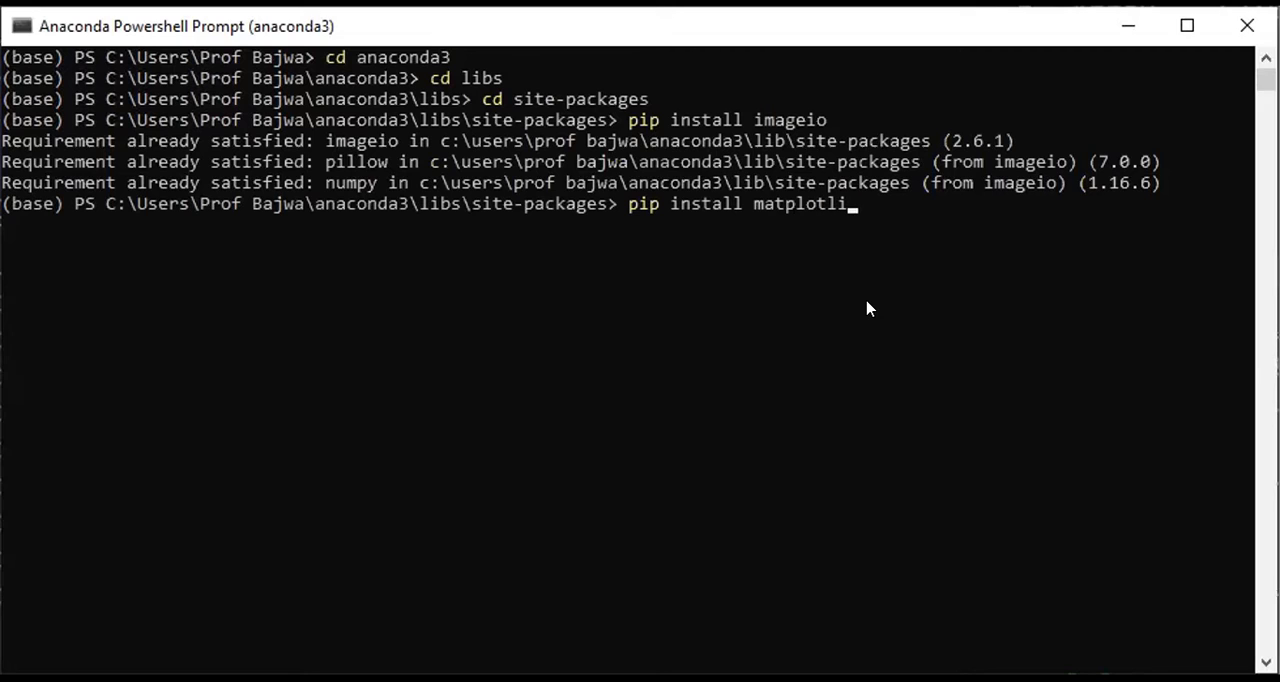
text(b)
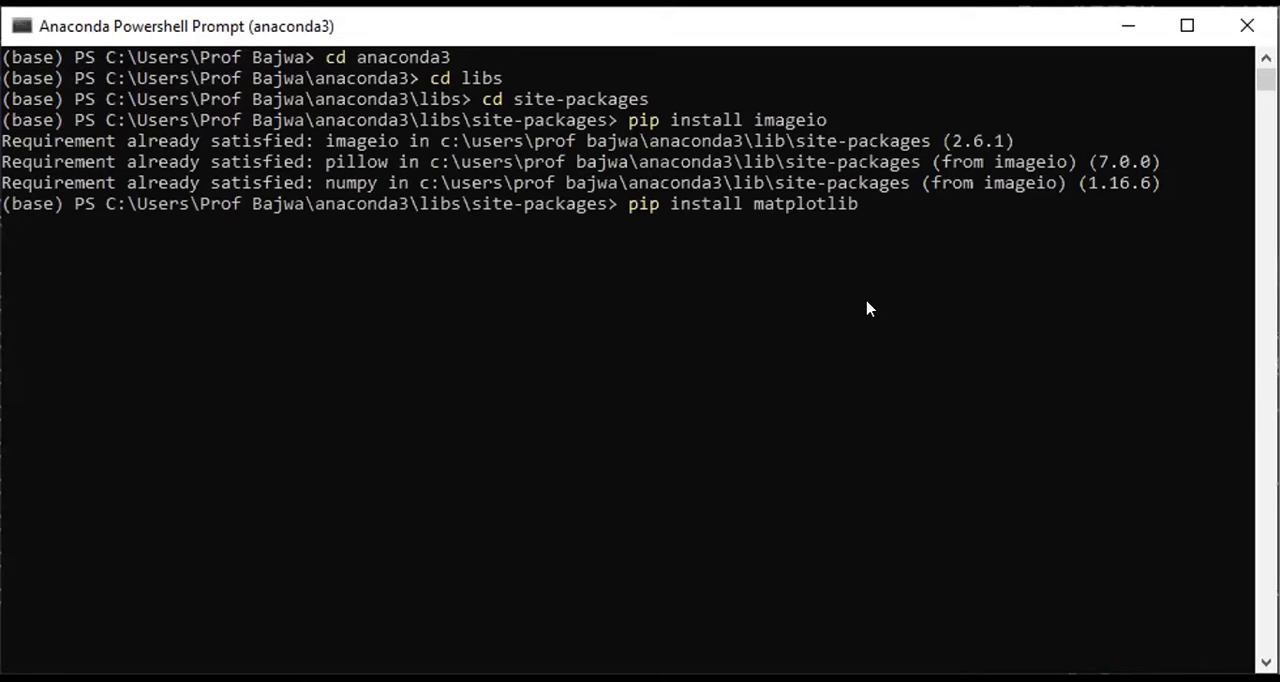
key(Return)
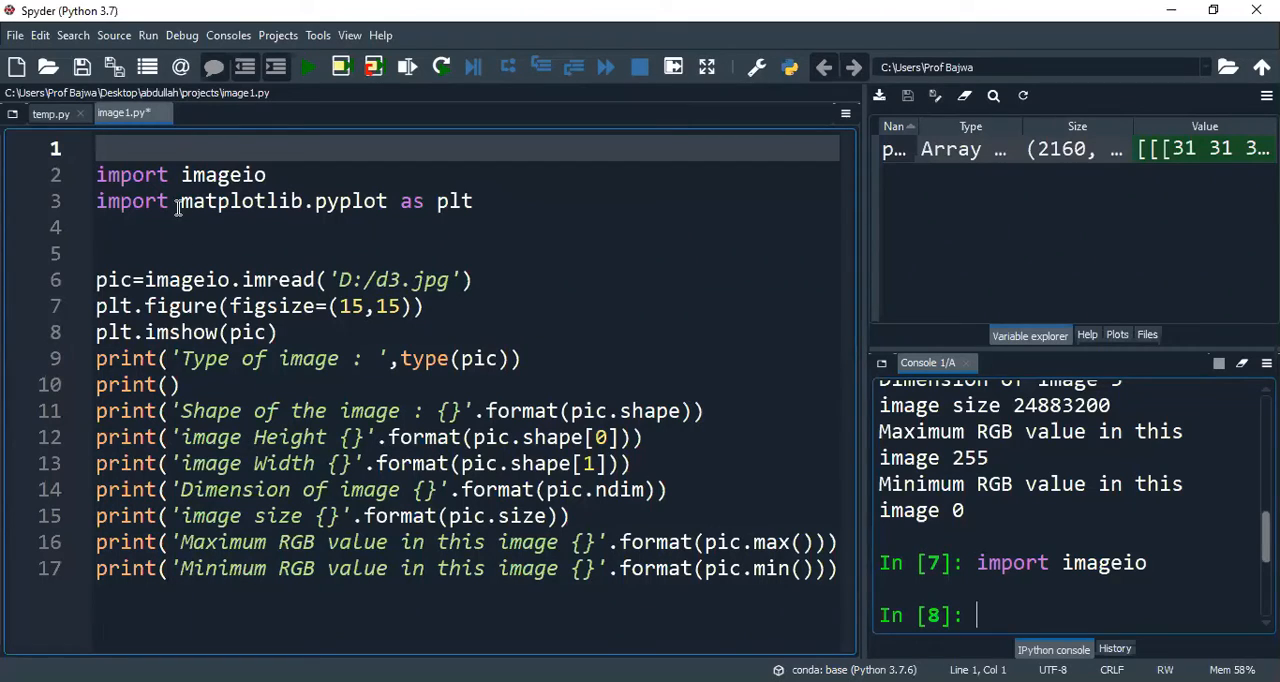
mouse_move(290, 238)
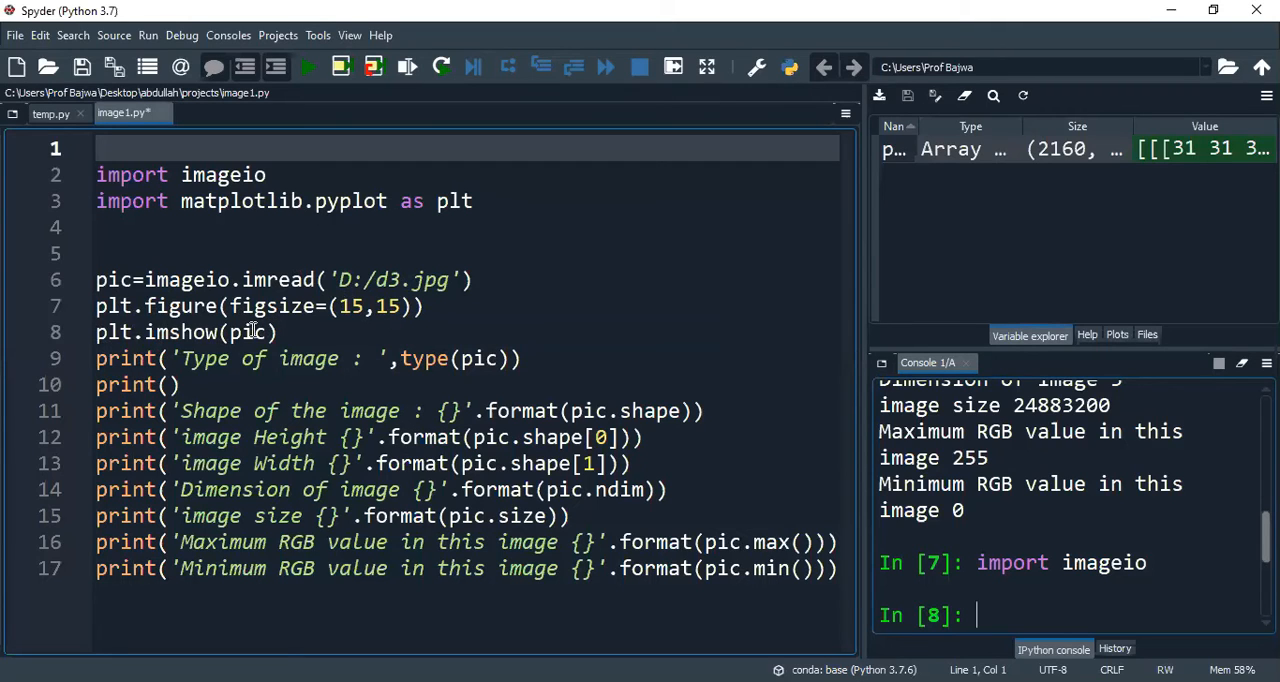
mouse_move(481, 365)
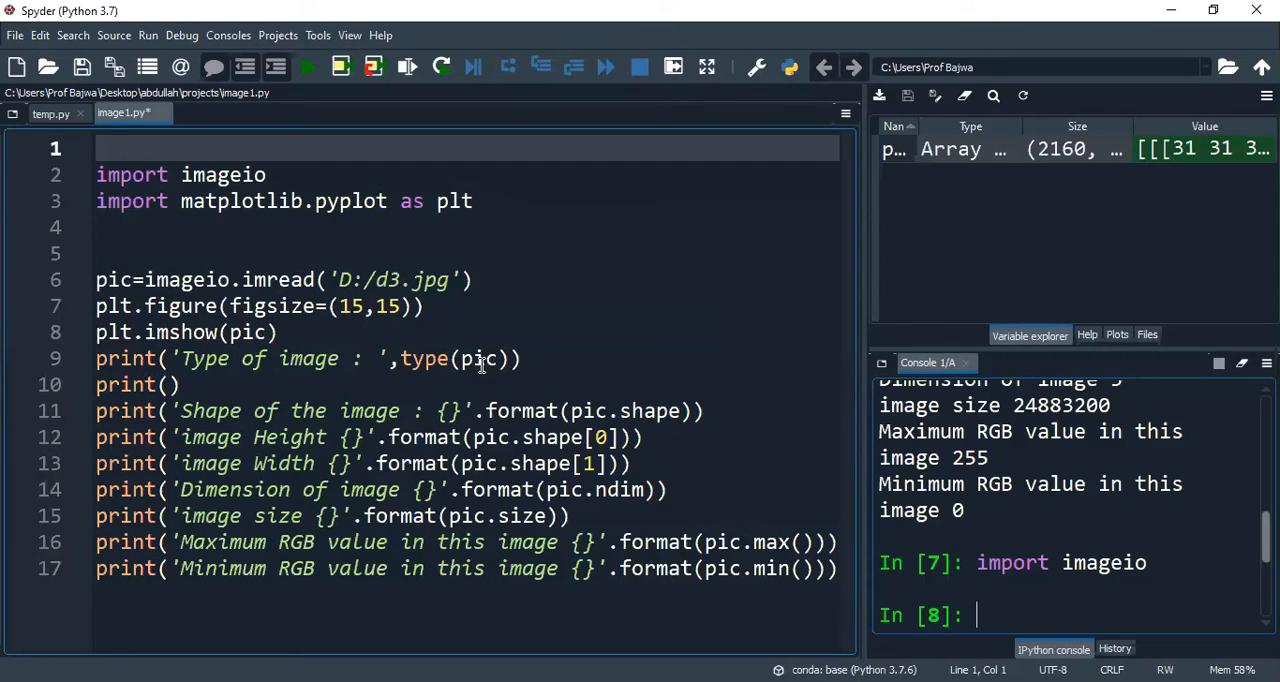
mouse_move(420, 362)
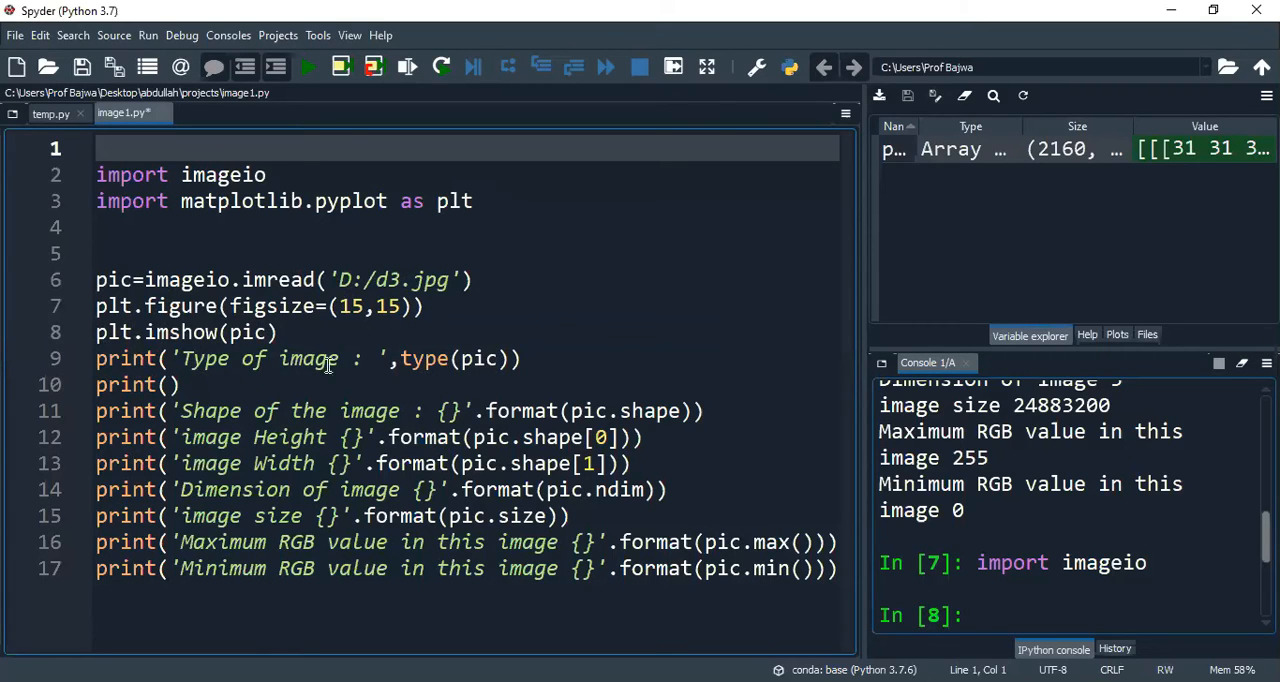
mouse_move(475, 377)
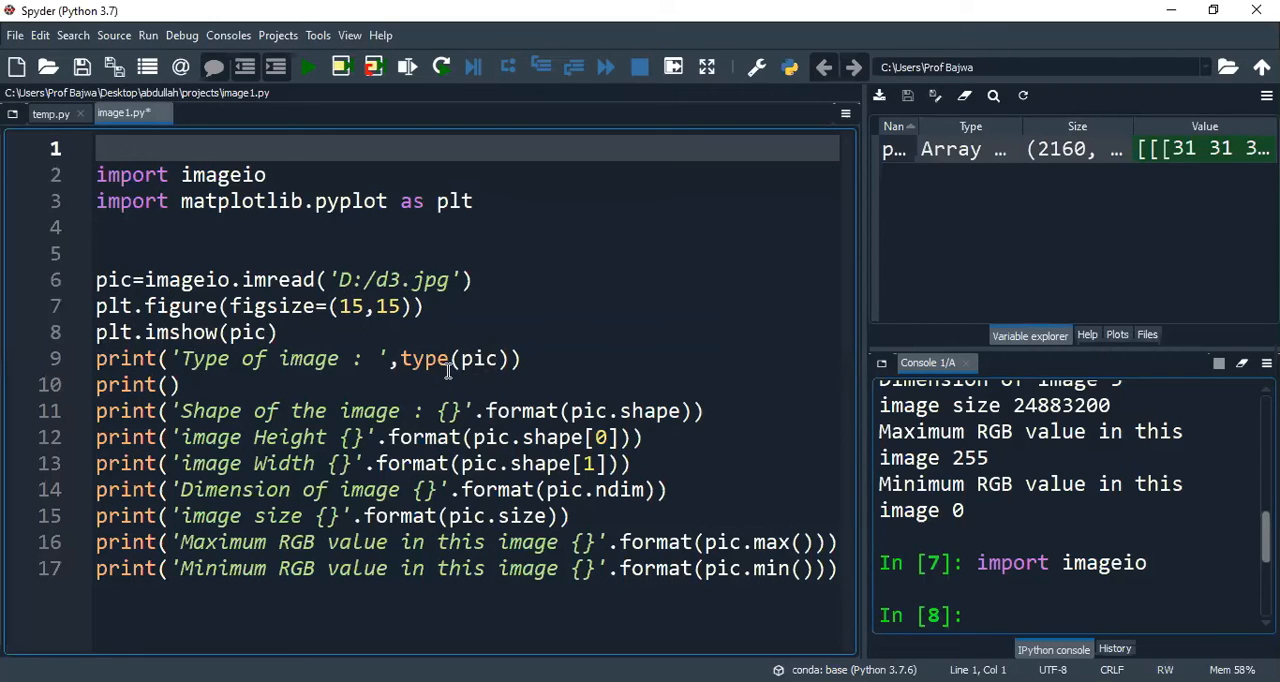
mouse_move(352, 425)
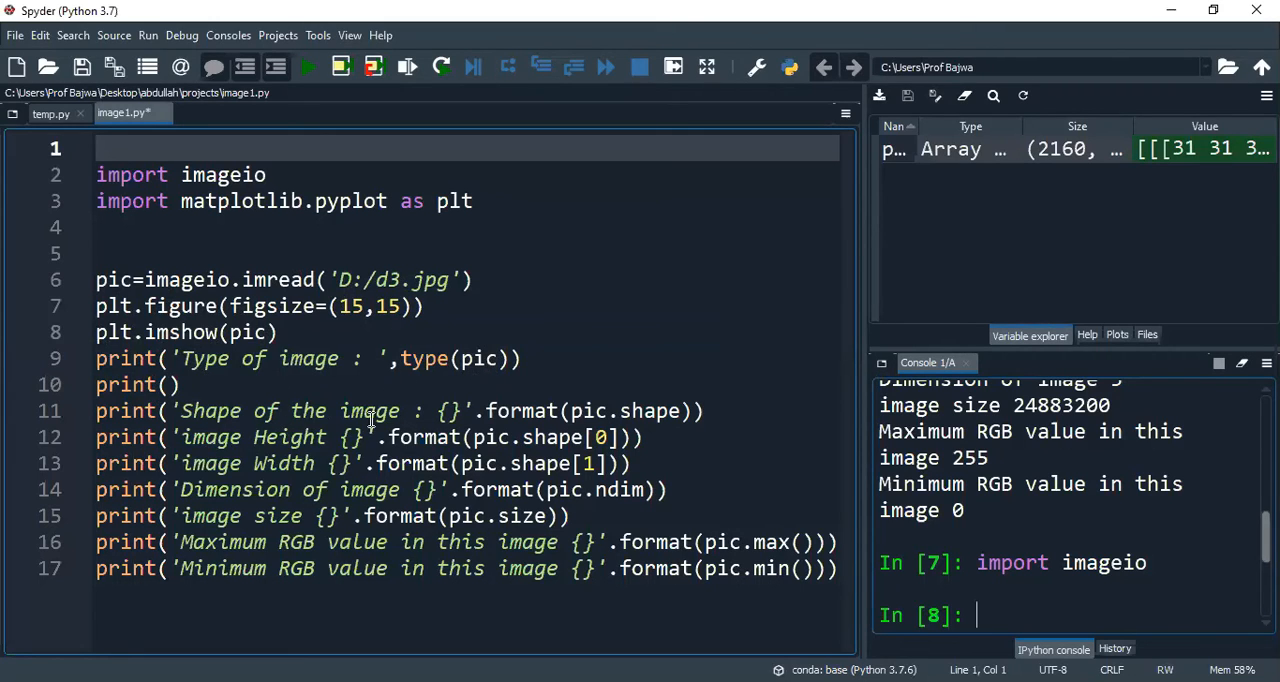
mouse_move(655, 411)
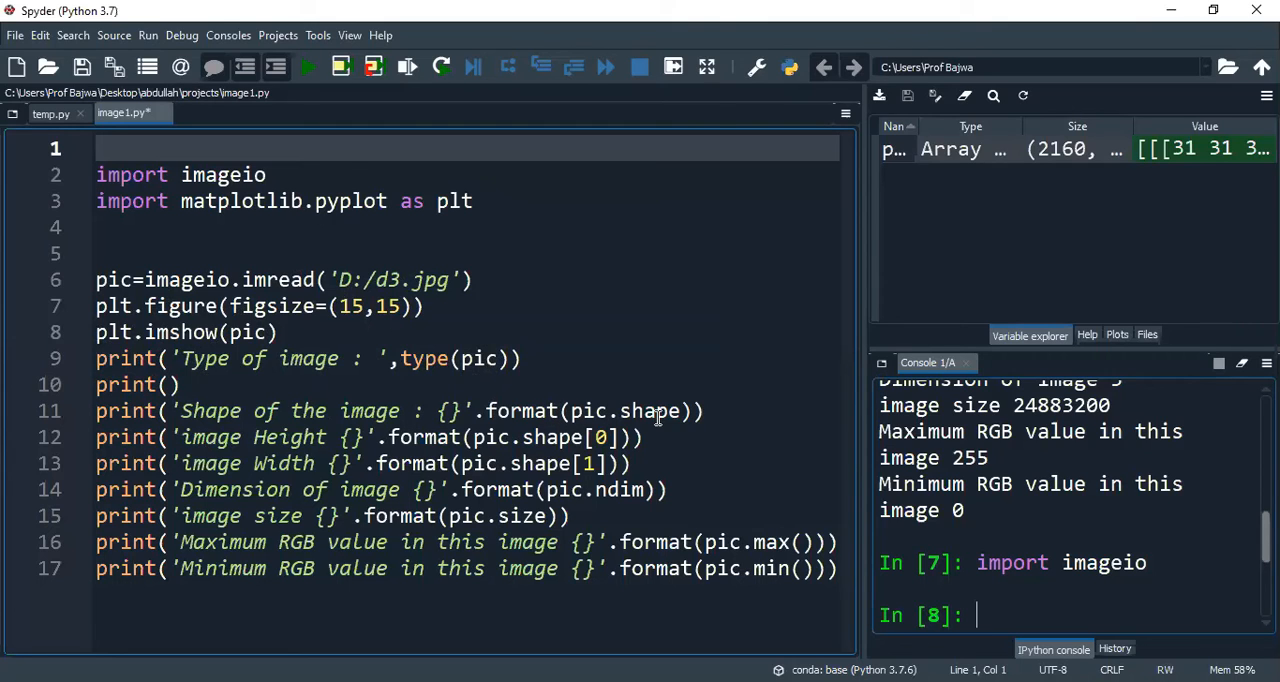
mouse_move(558, 418)
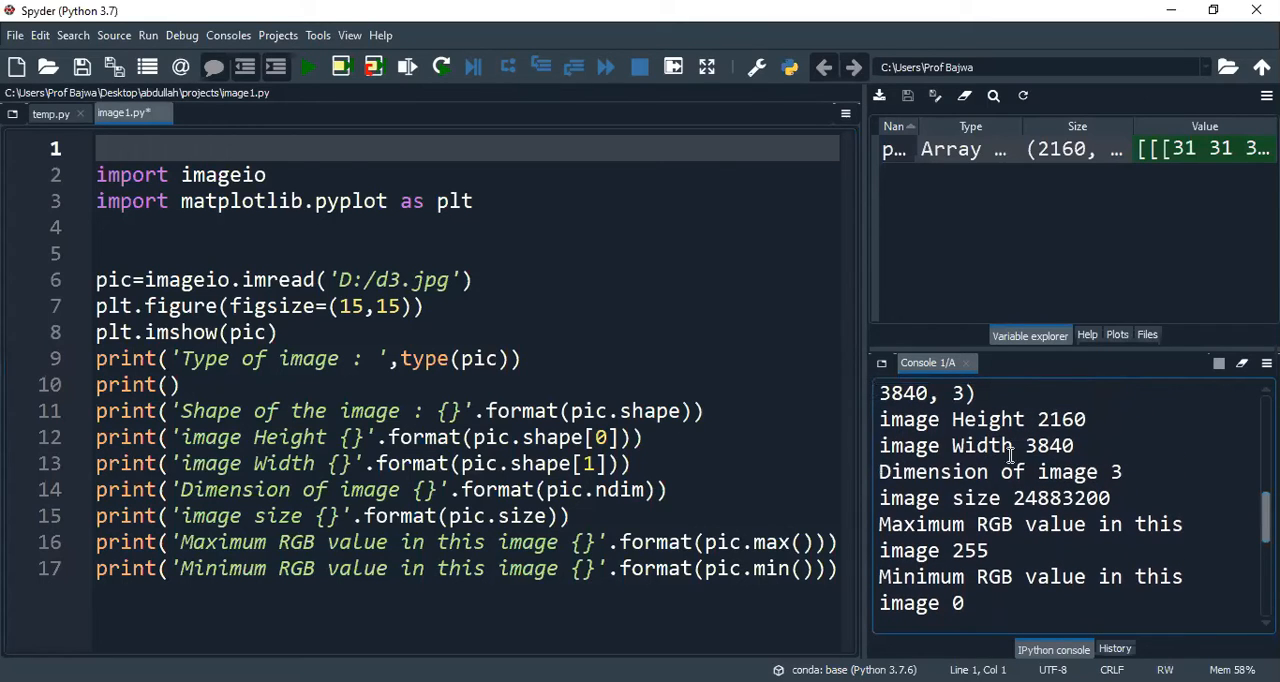
mouse_move(1233, 490)
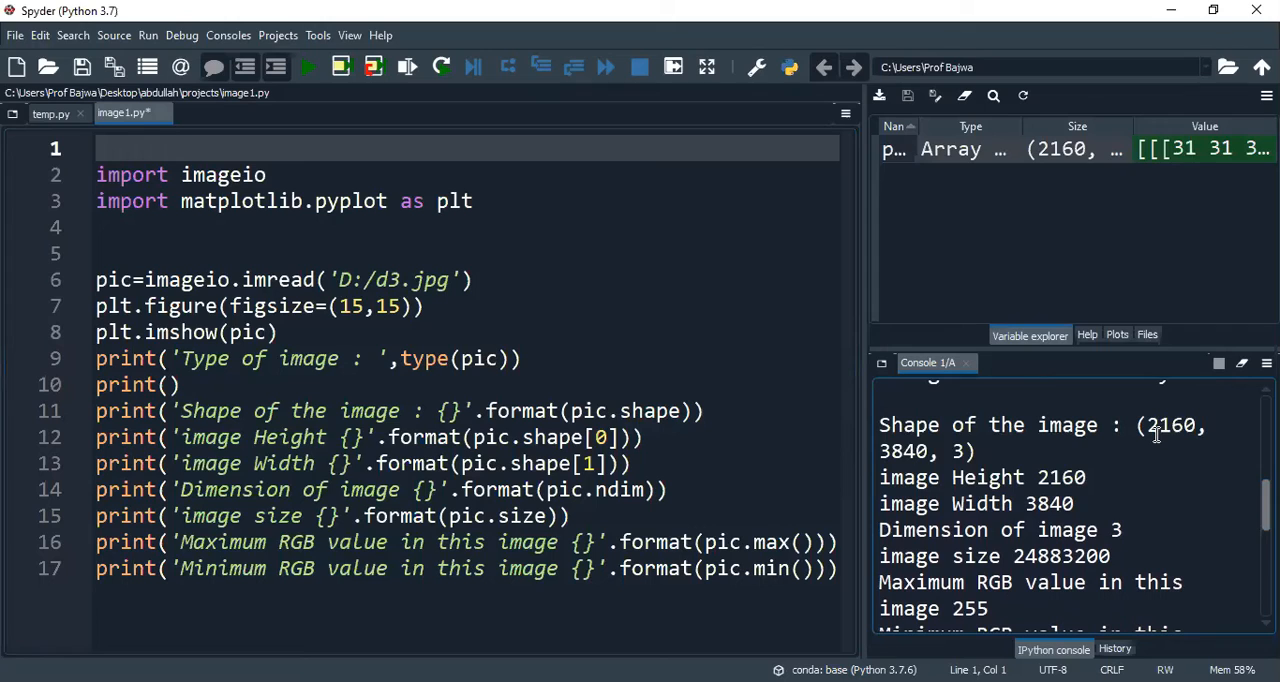
mouse_move(1025, 503)
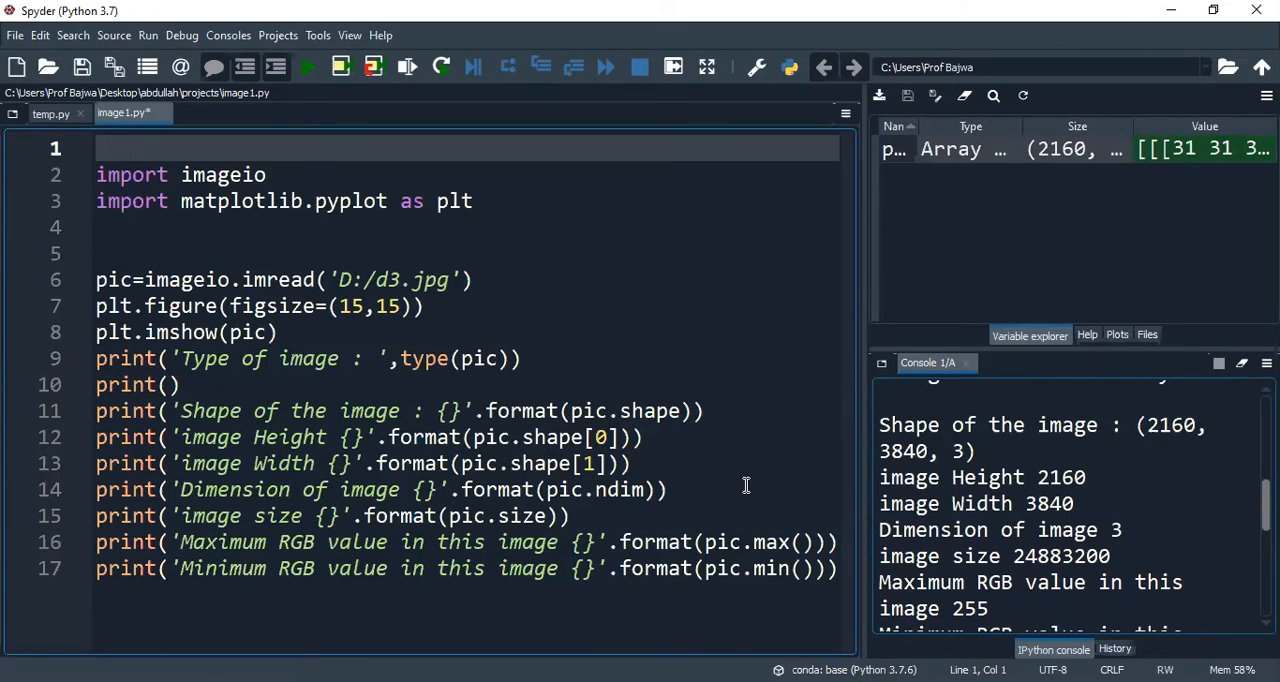
mouse_move(736, 494)
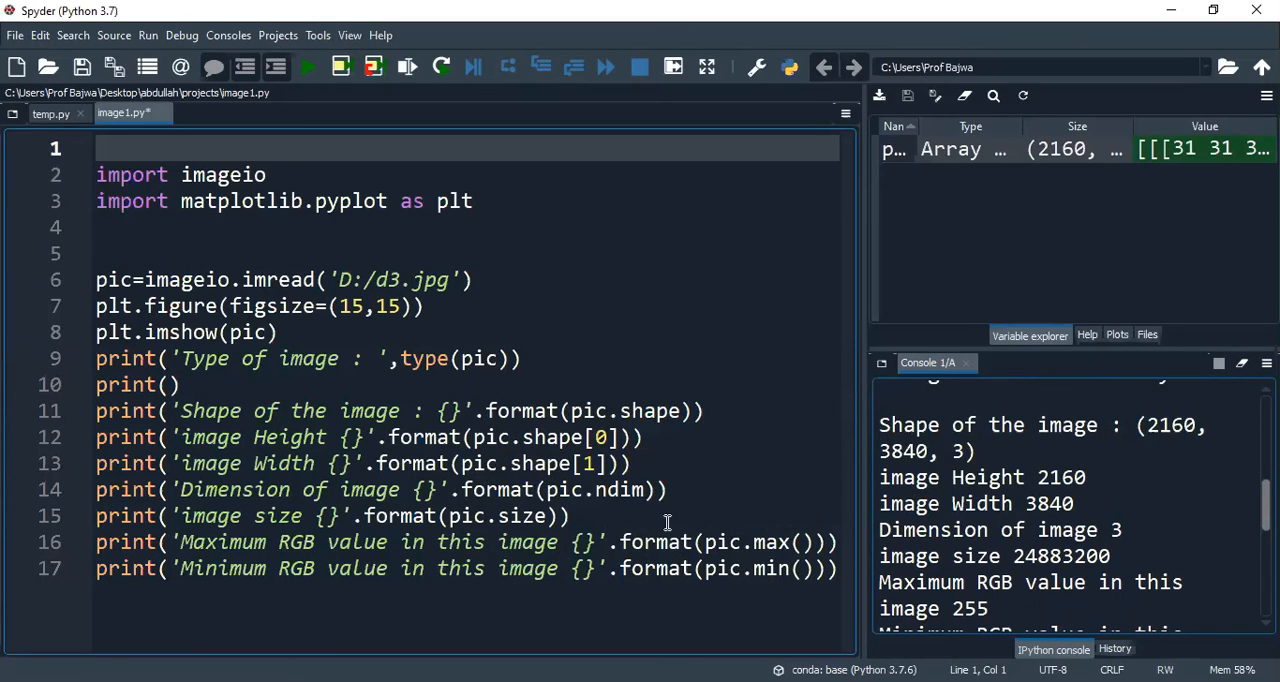
mouse_move(736, 517)
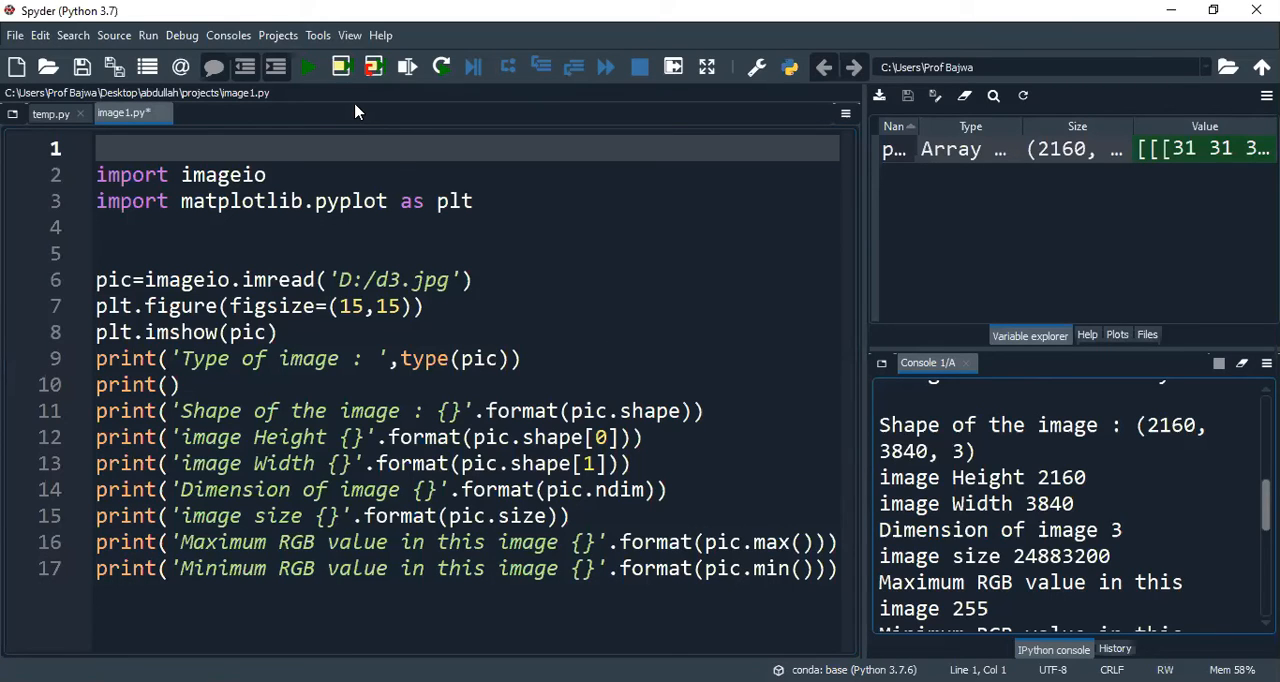
mouse_move(147, 37)
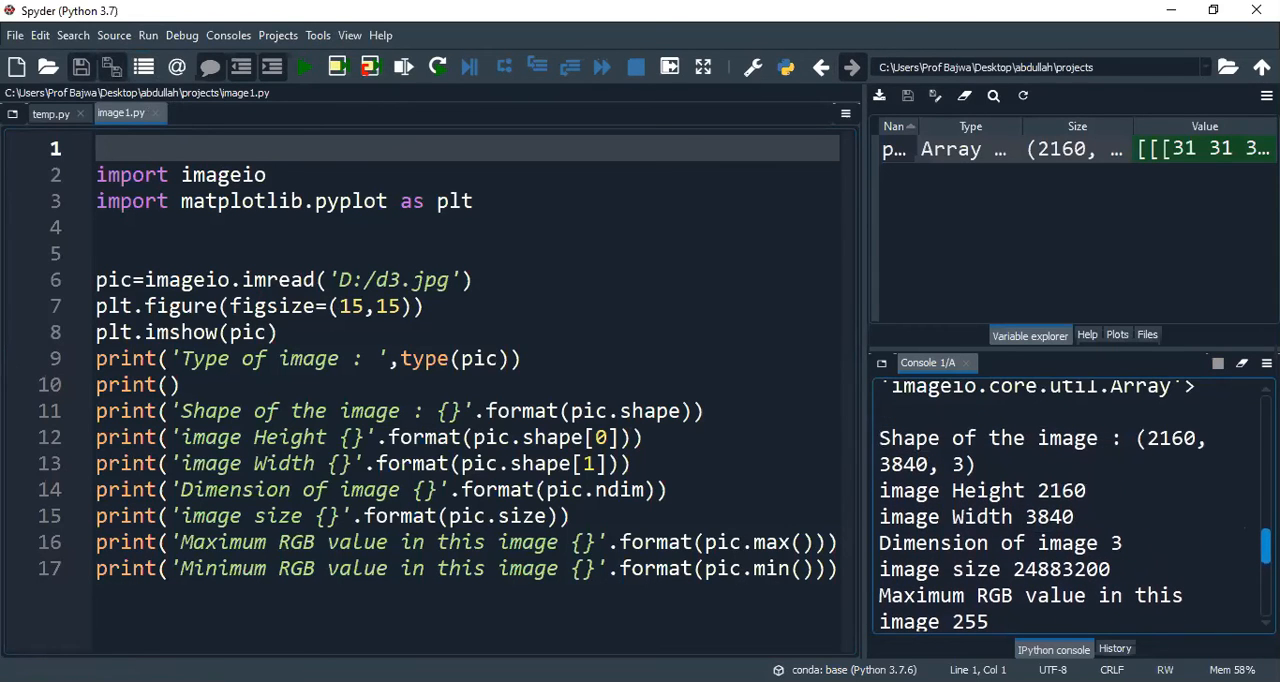
Scroll the IPython console to read the image's type, shape, height, width and RGB range.
scroll(up, 3)
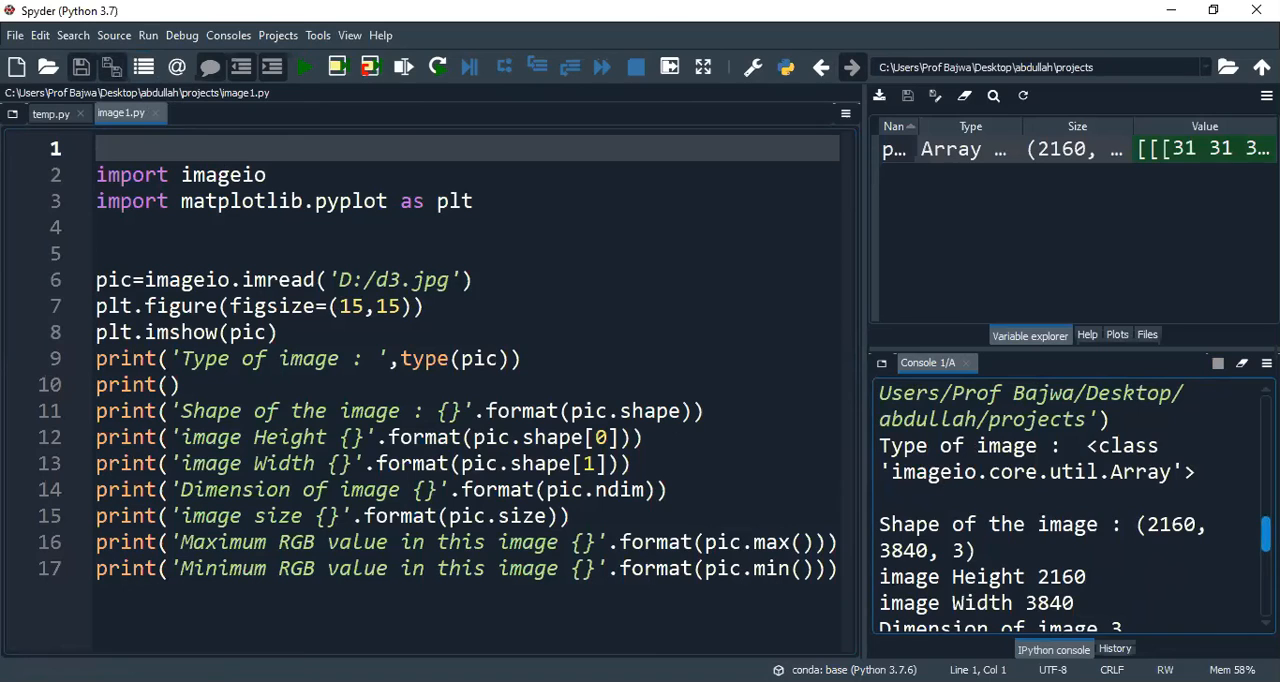
scroll(down, 3)
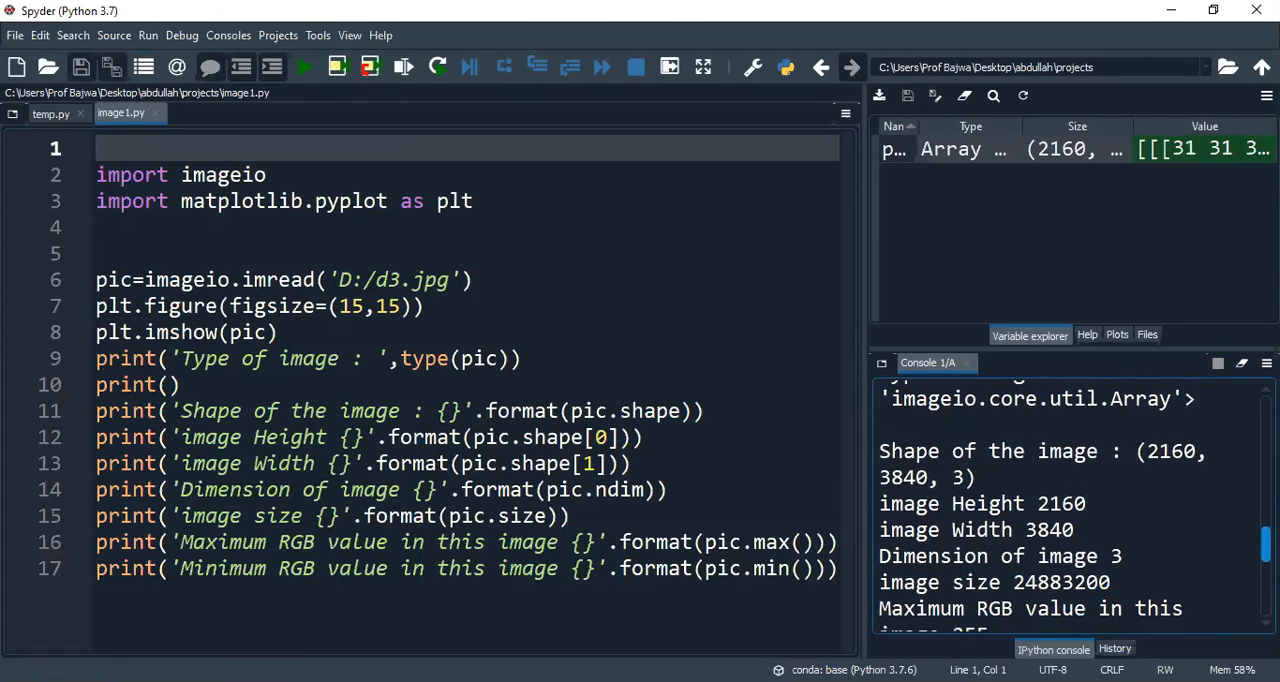
scroll(down, 3)
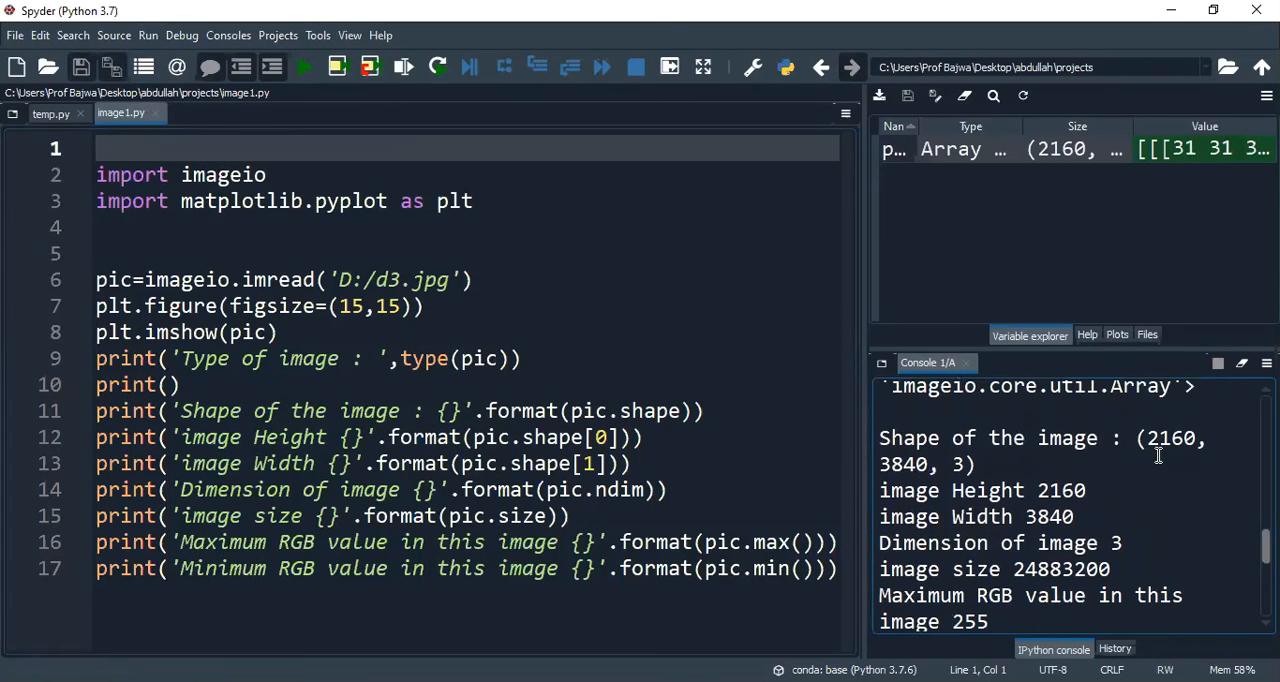
mouse_move(883, 480)
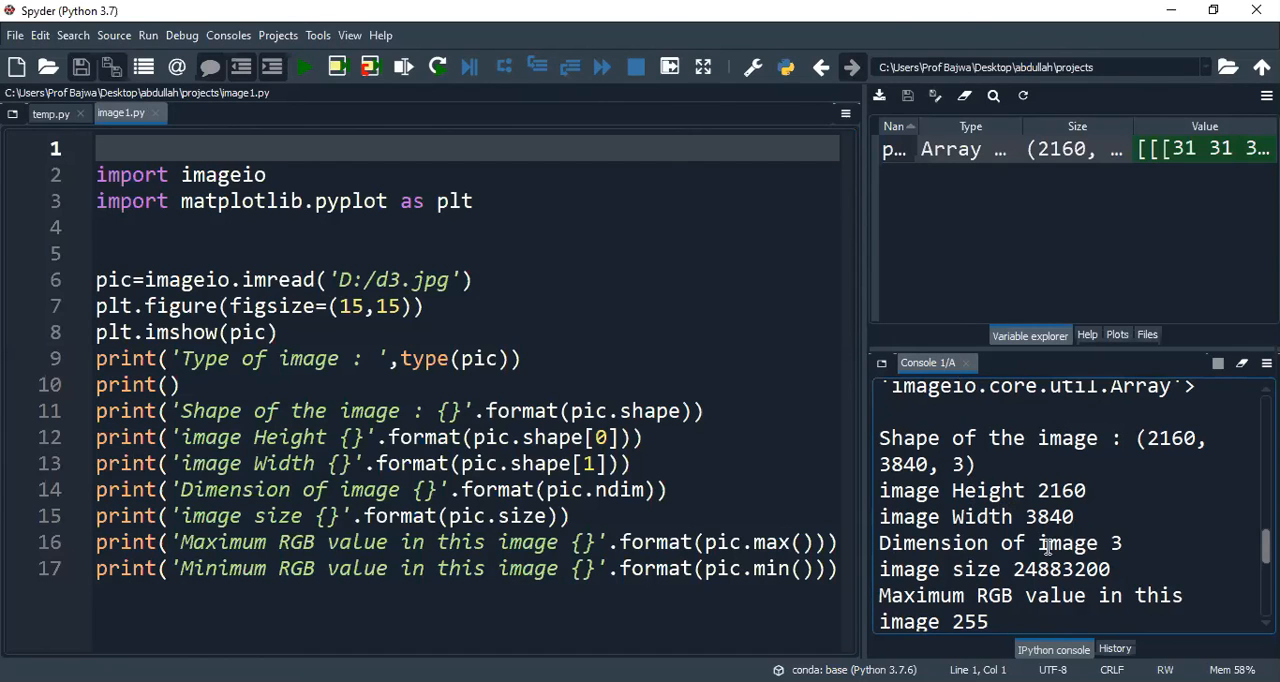
scroll(down, 3)
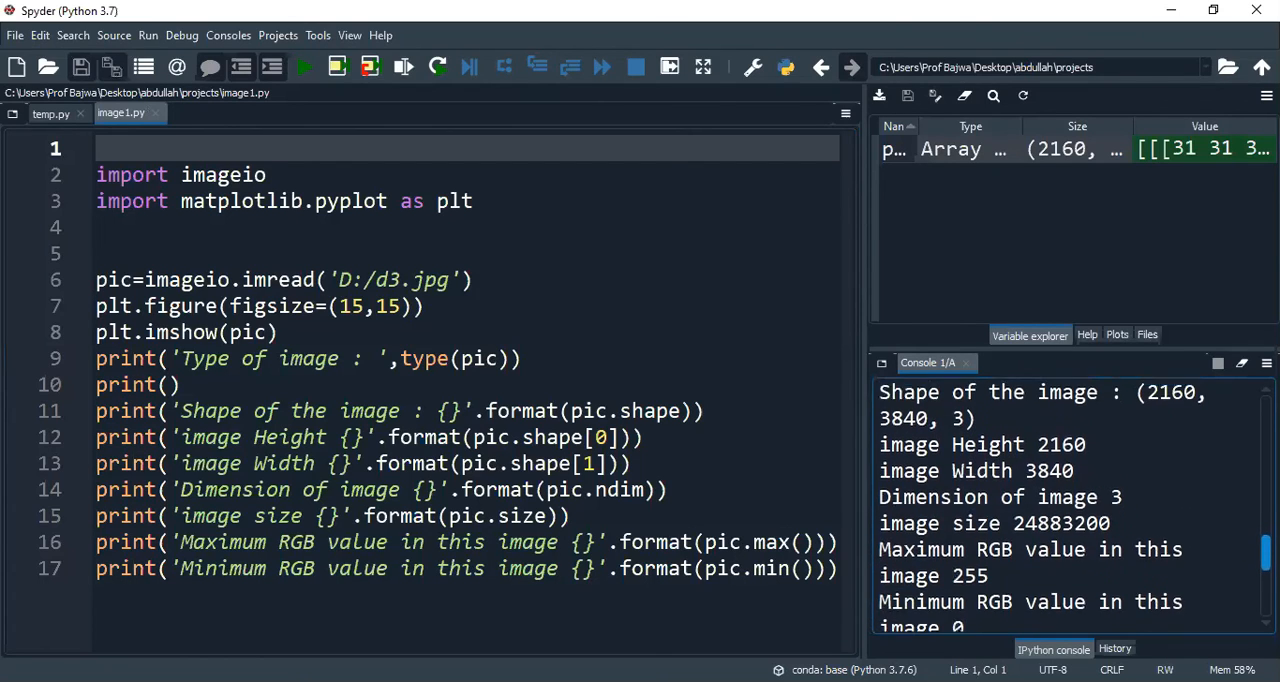
scroll(down, 3)
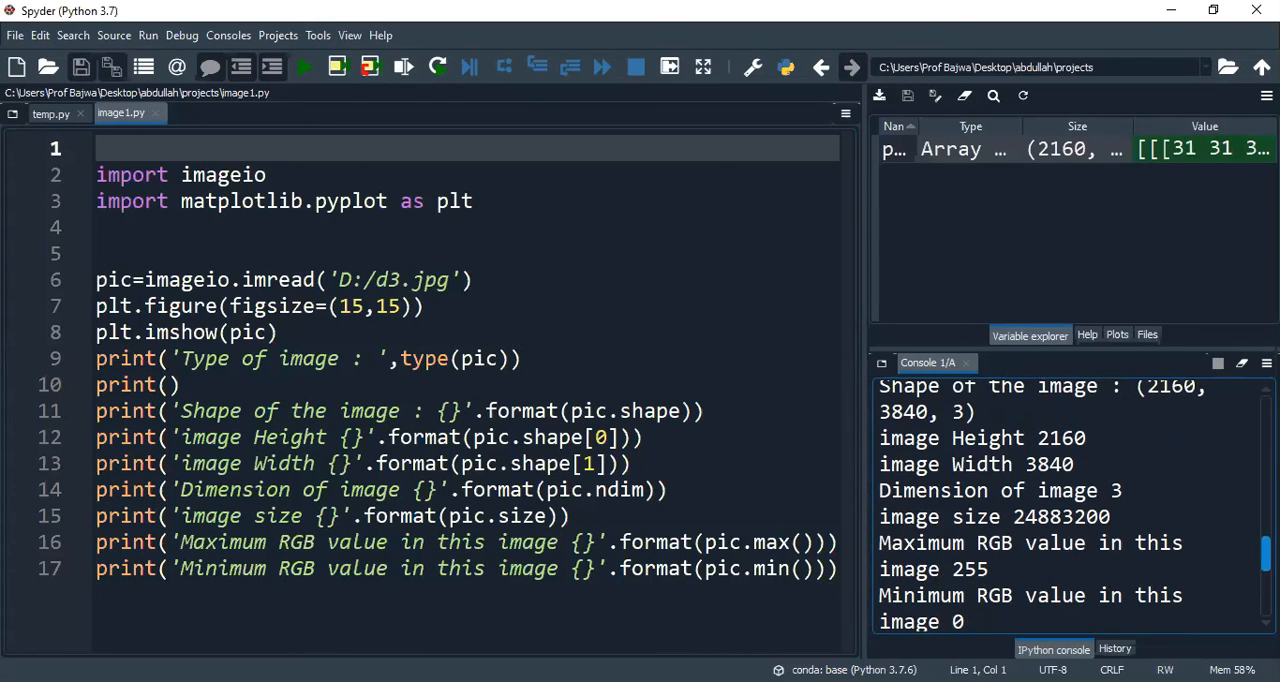
scroll(down, 3)
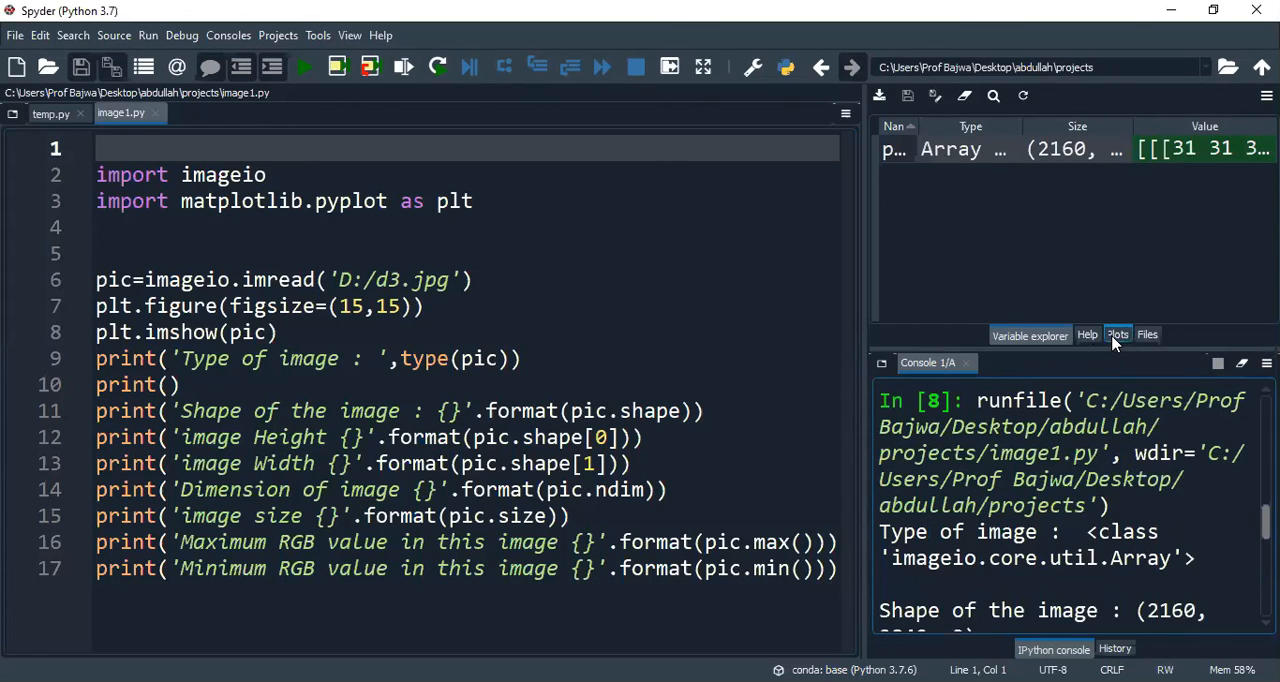
Show the grayscale d3.jpg imshow figure in the Plots pane, briefly revisiting Variable Explorer.
click(1117, 334)
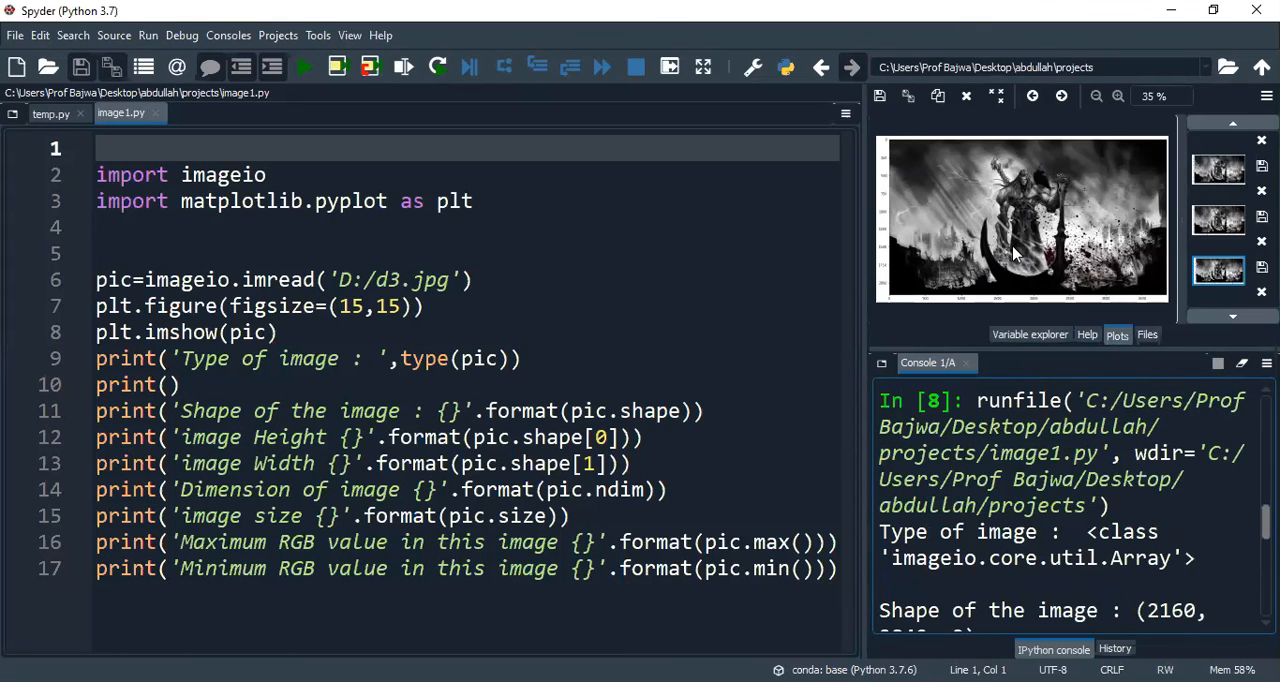
click(1030, 334)
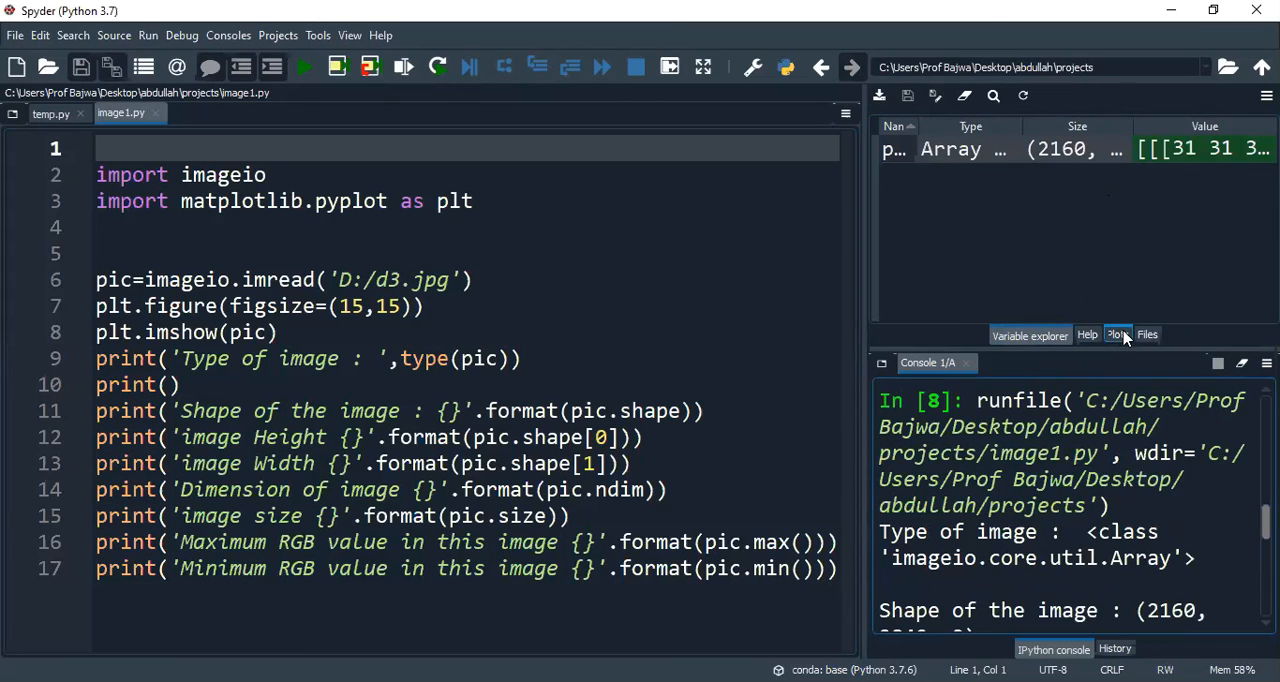
click(1117, 334)
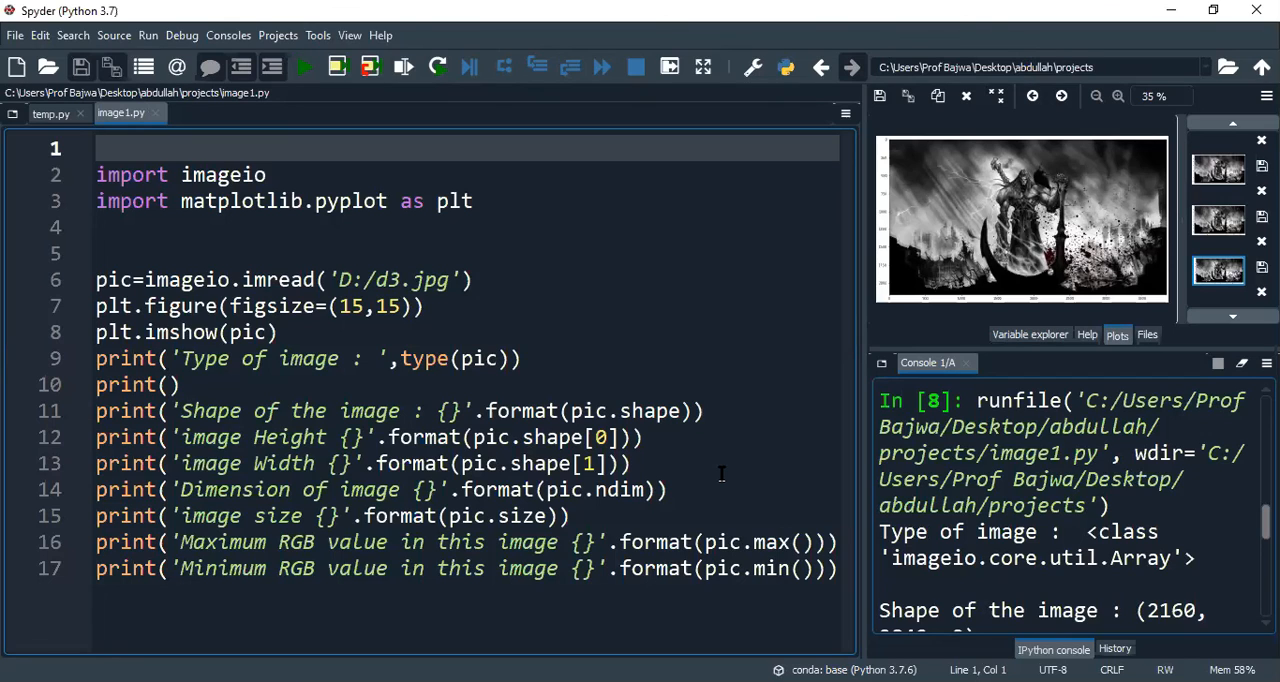
mouse_move(665, 411)
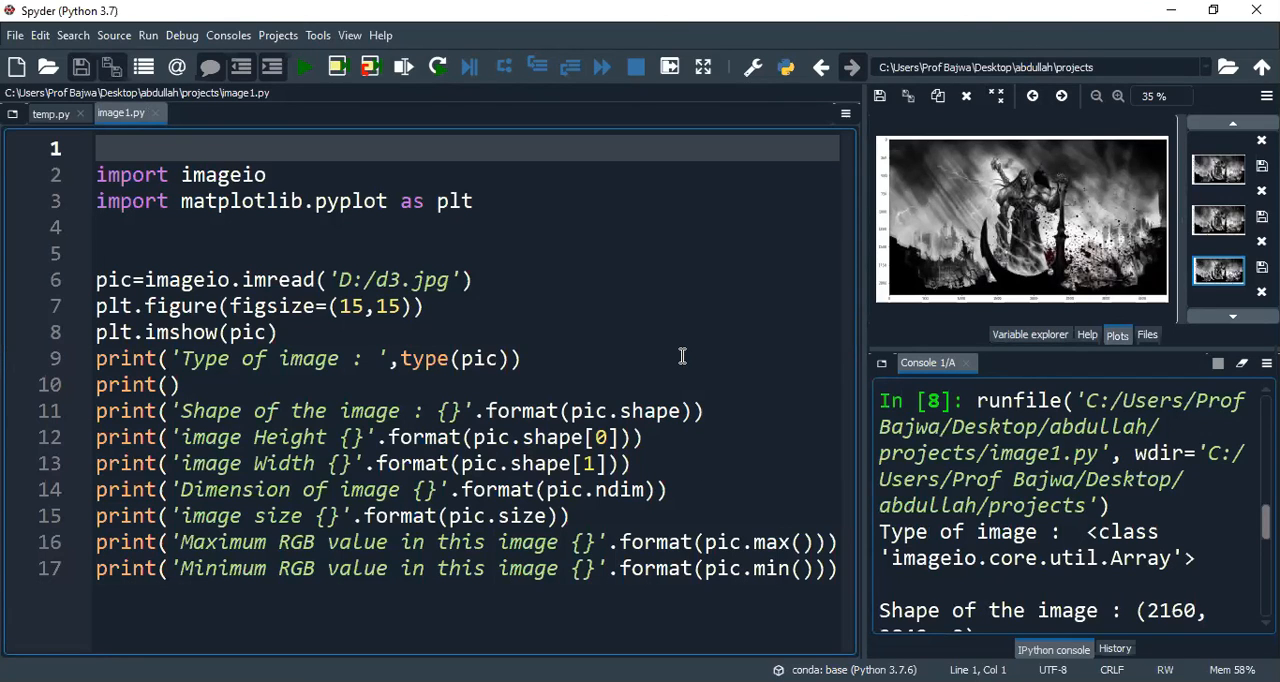
mouse_move(548, 300)
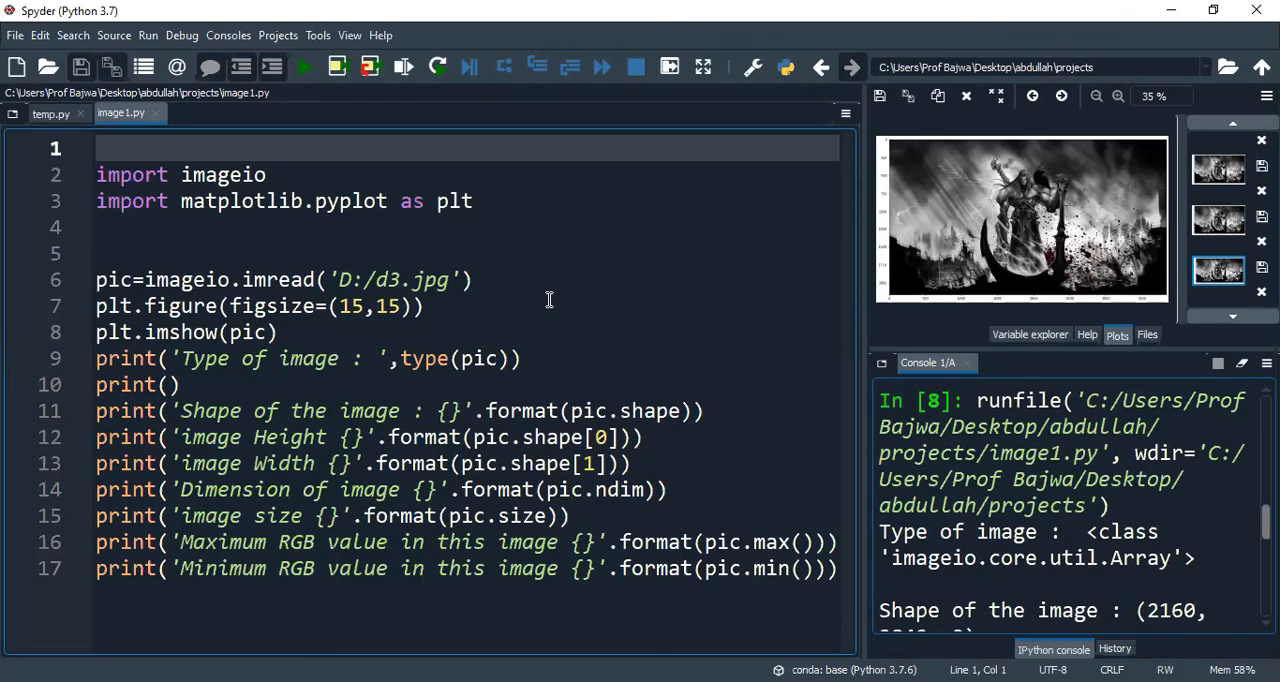
mouse_move(307, 117)
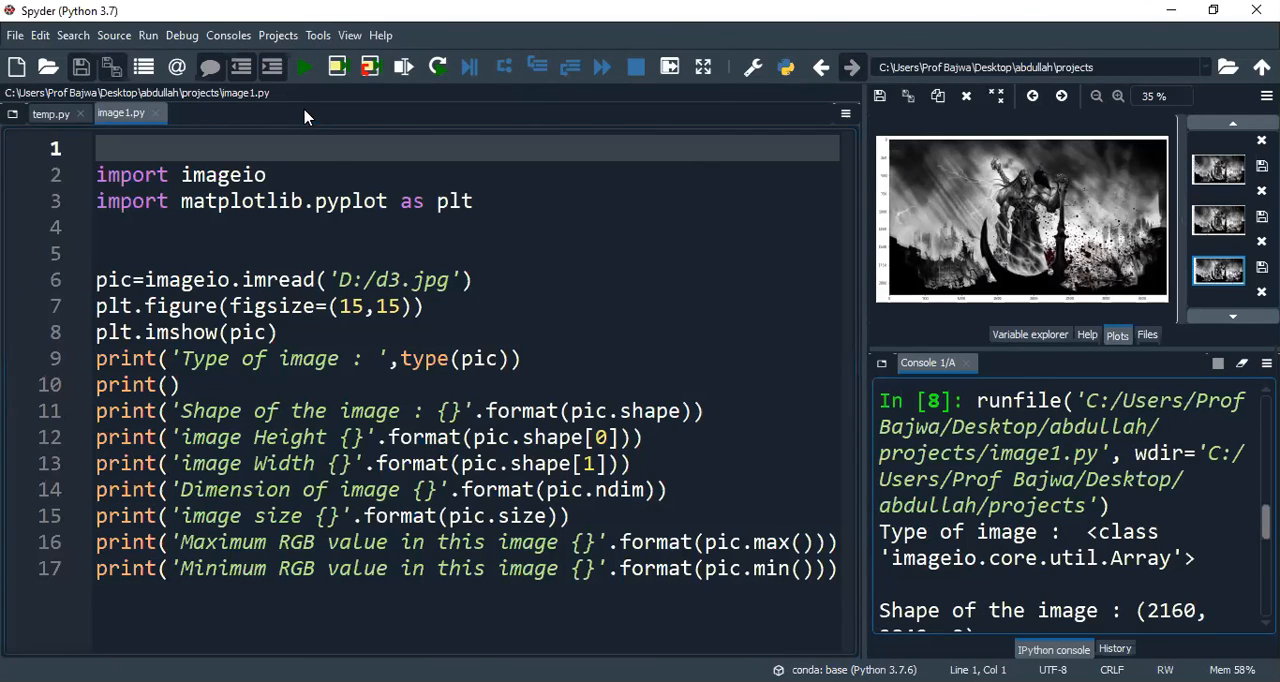